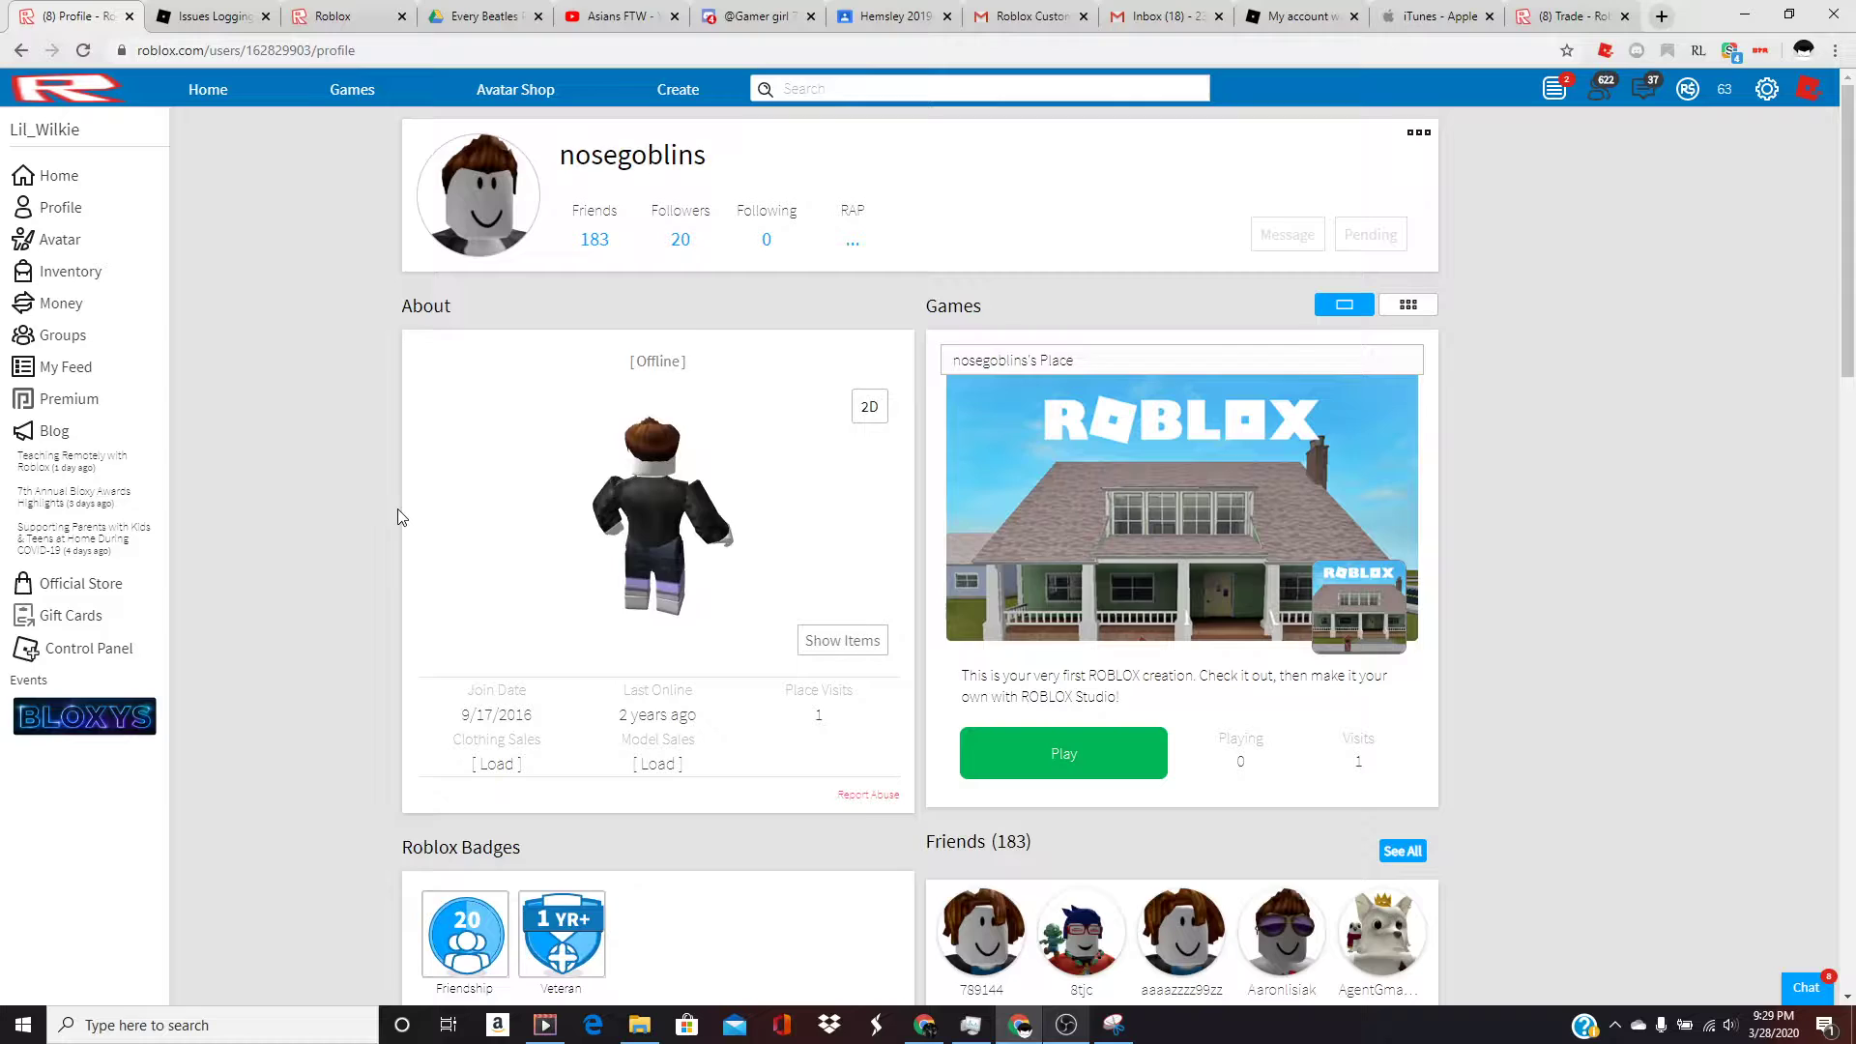
- Switch to the Customer Care Ticket 15991901 email and read the iTunes receipt request
{"action": "scroll", "scroll_direction": "down", "scroll_amount": 3}
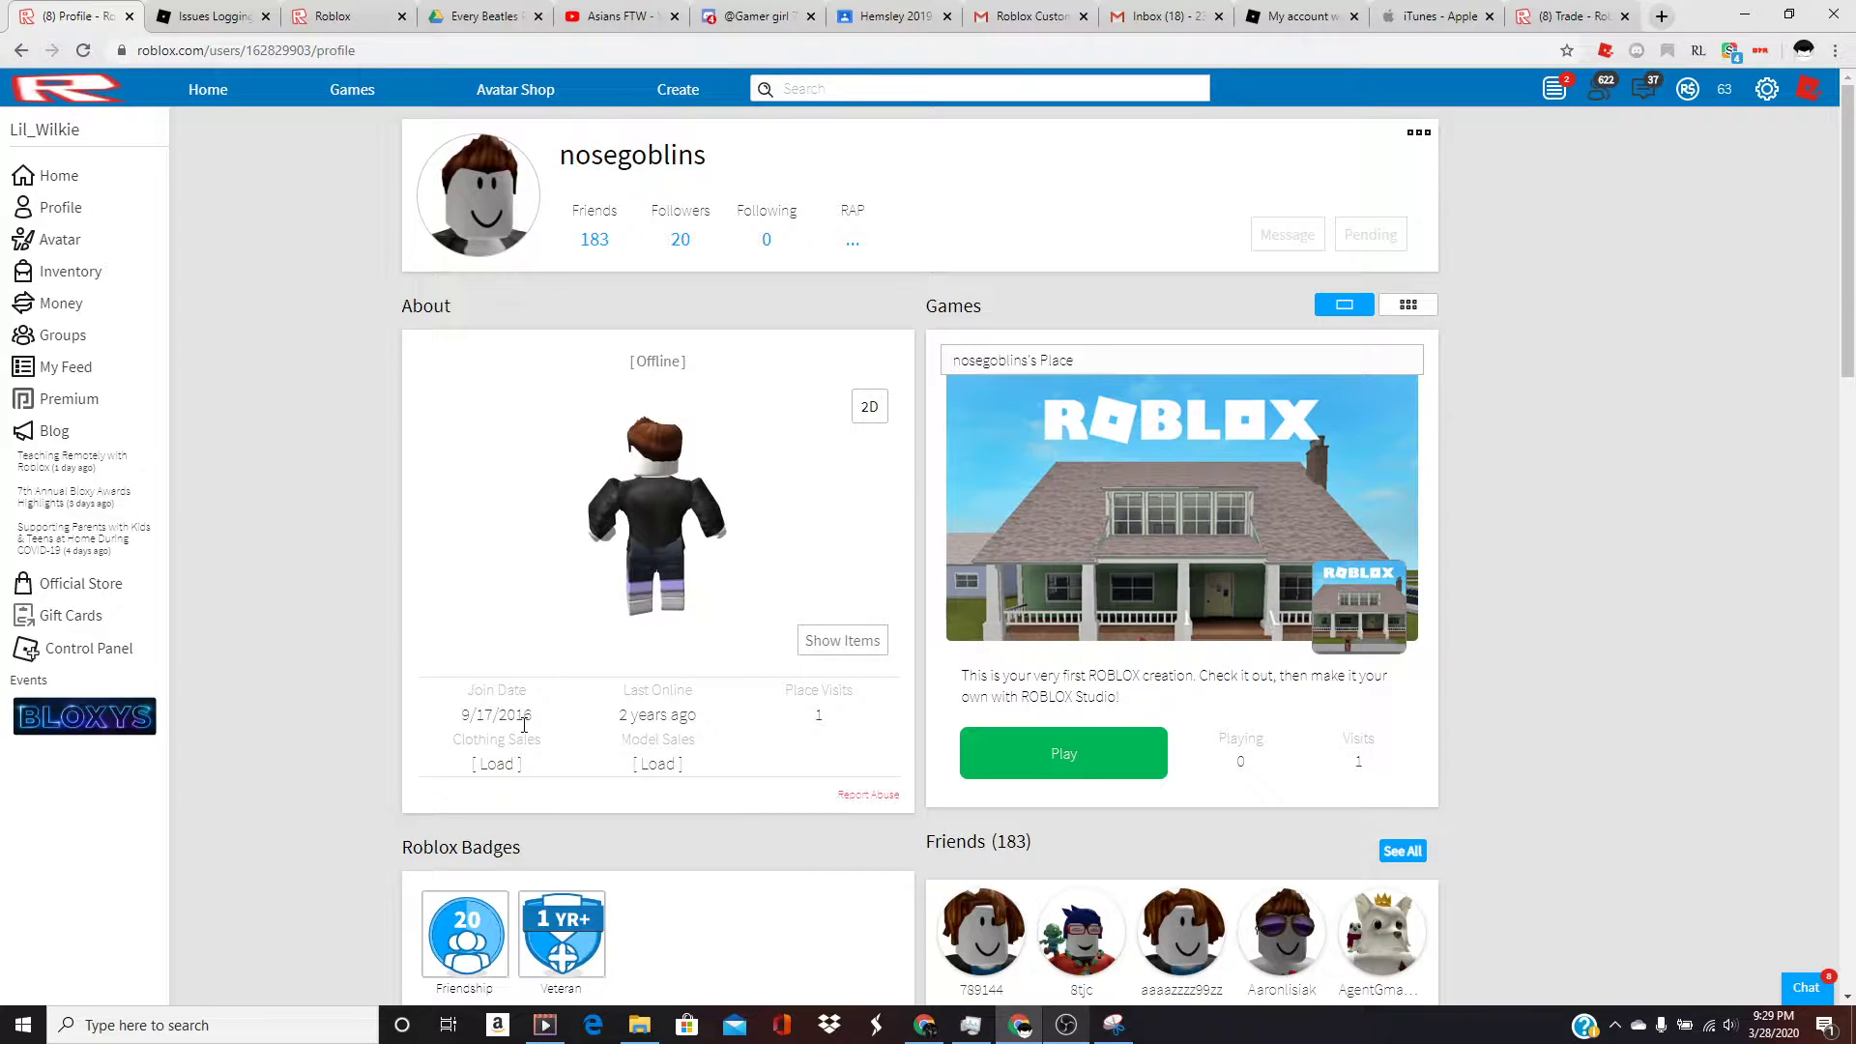
{"action": "scroll", "scroll_direction": "down", "scroll_amount": 3}
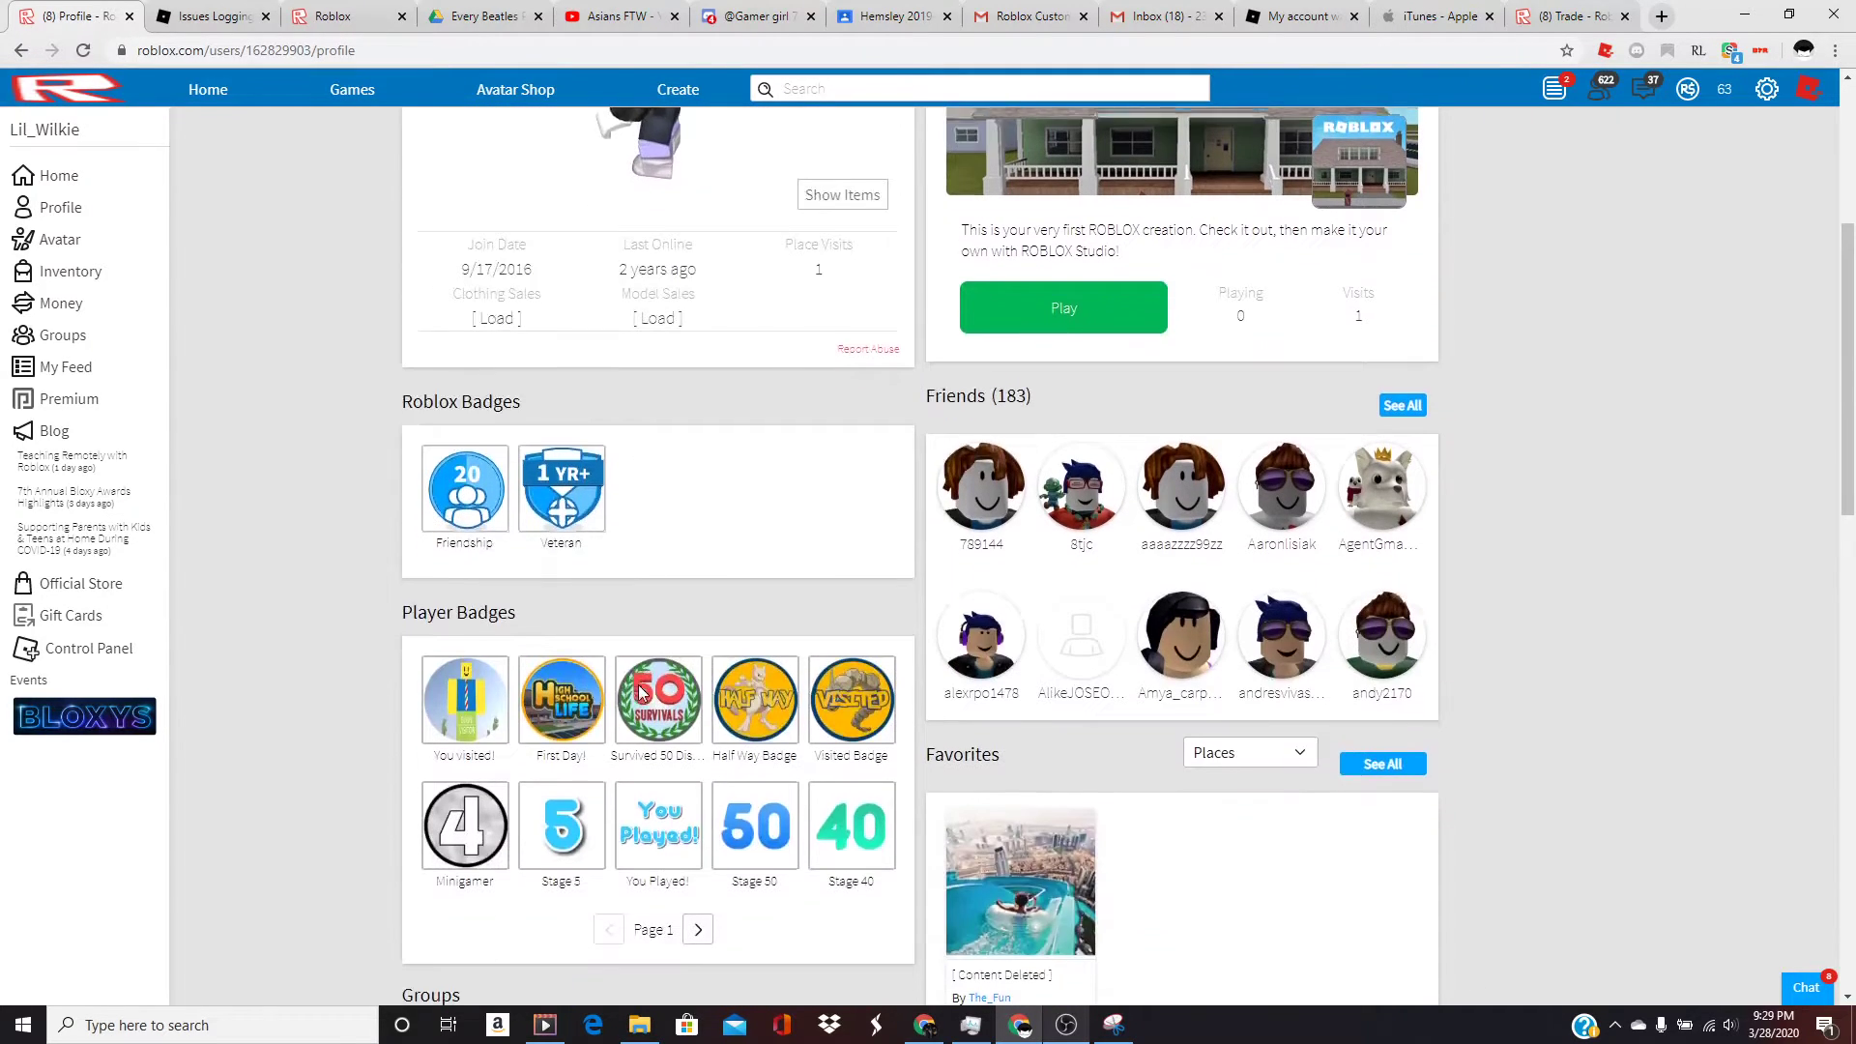
{"action": "scroll", "scroll_direction": "down", "scroll_amount": 3}
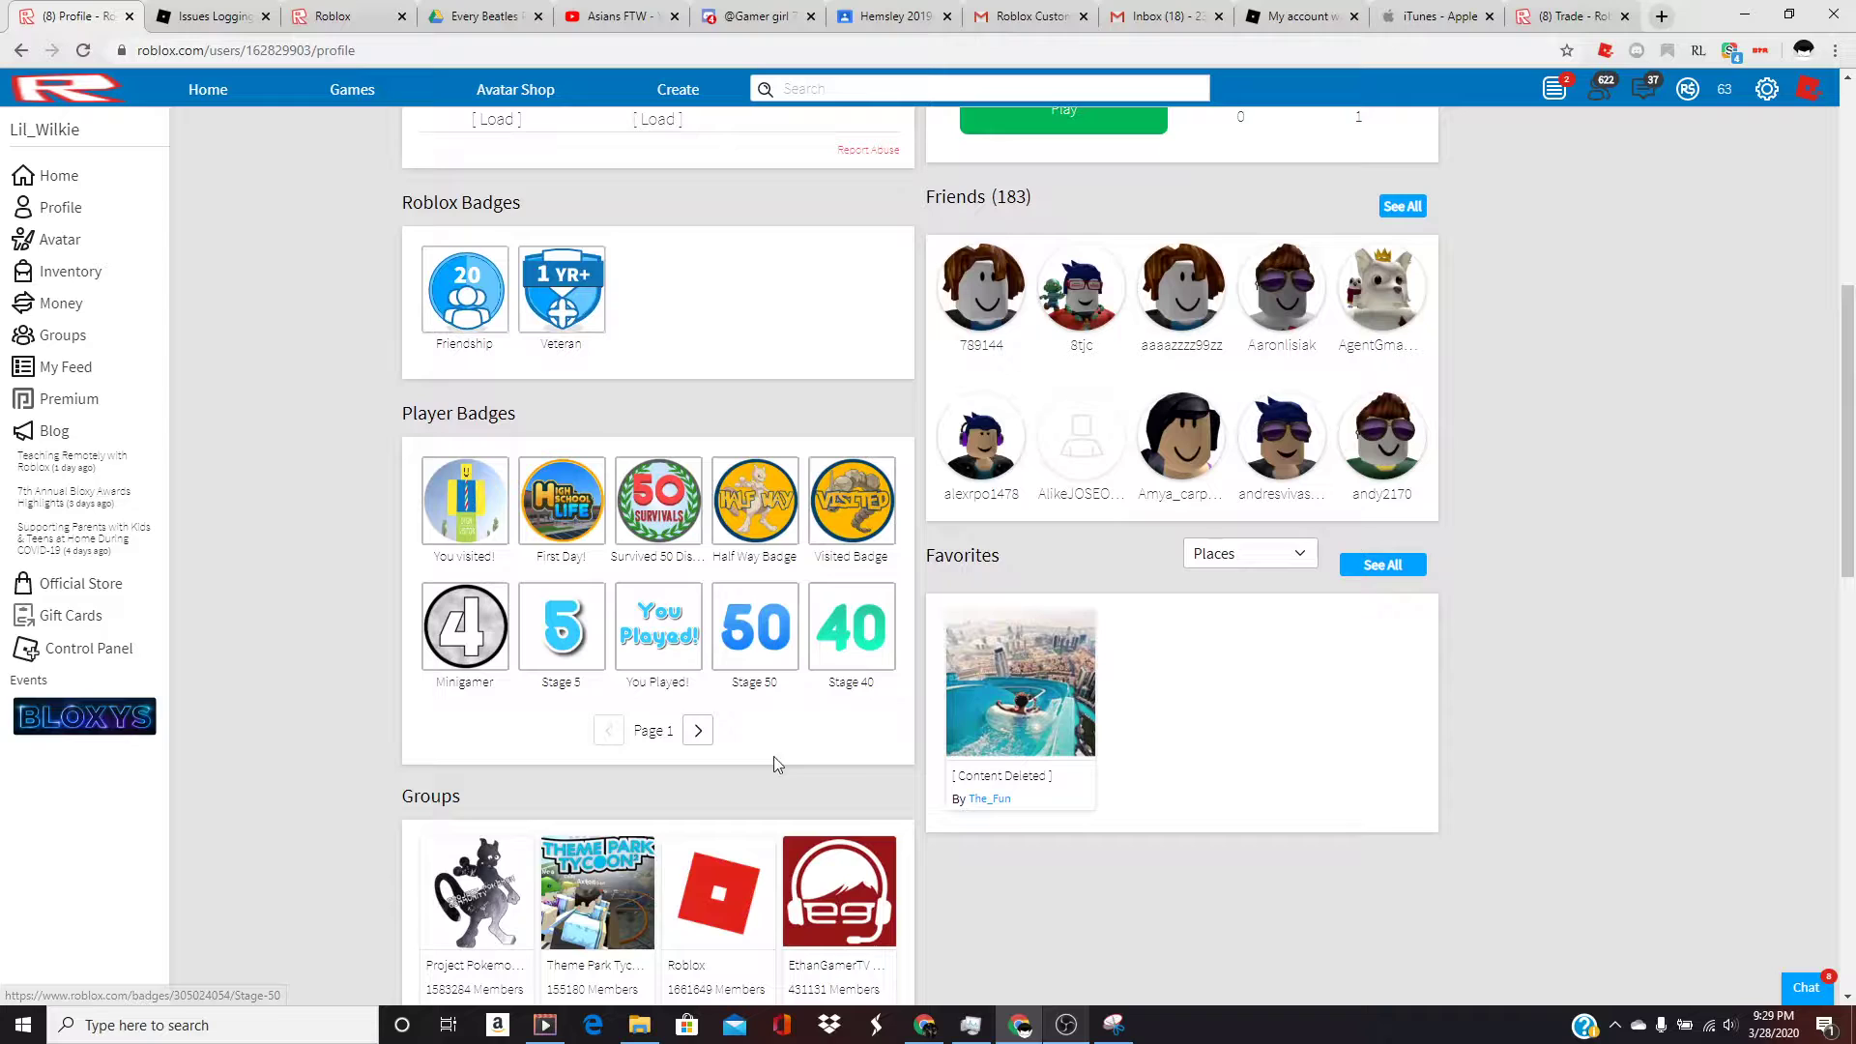
{"action": "scroll", "scroll_direction": "down", "scroll_amount": 3}
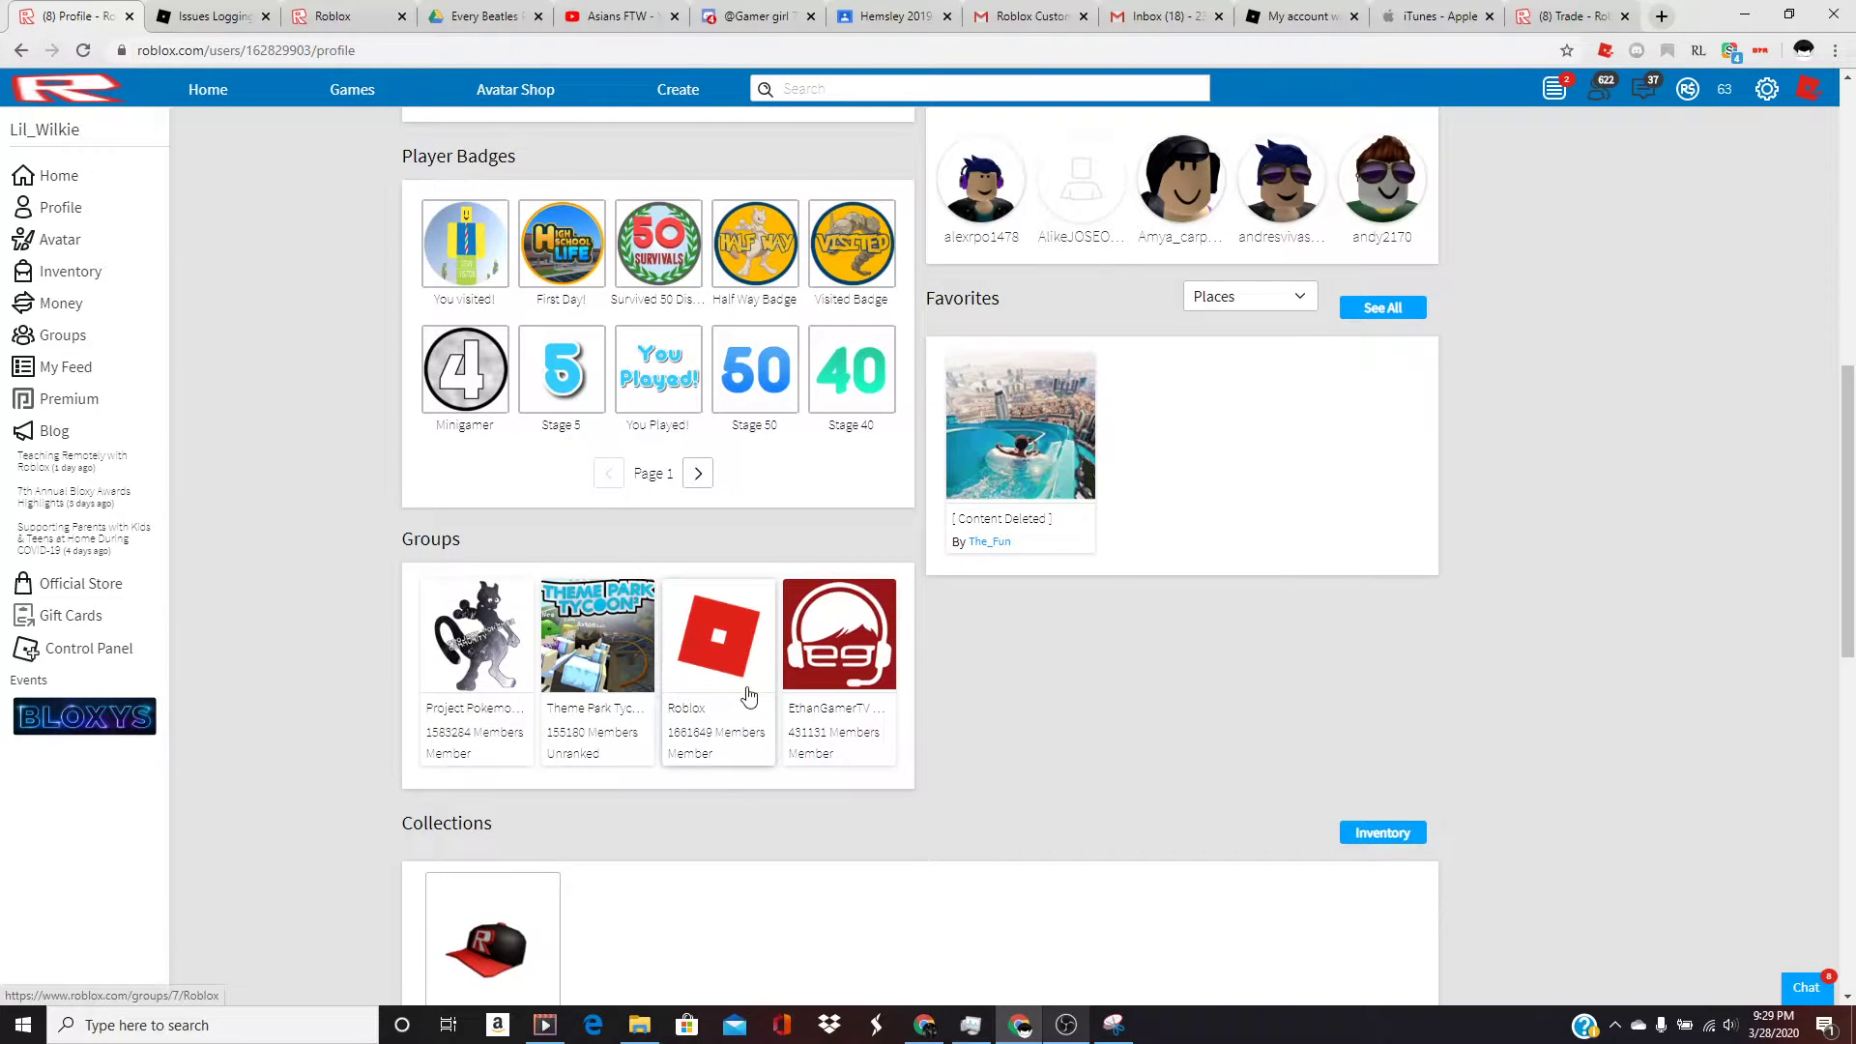
{"action": "scroll", "scroll_direction": "up", "scroll_amount": 3}
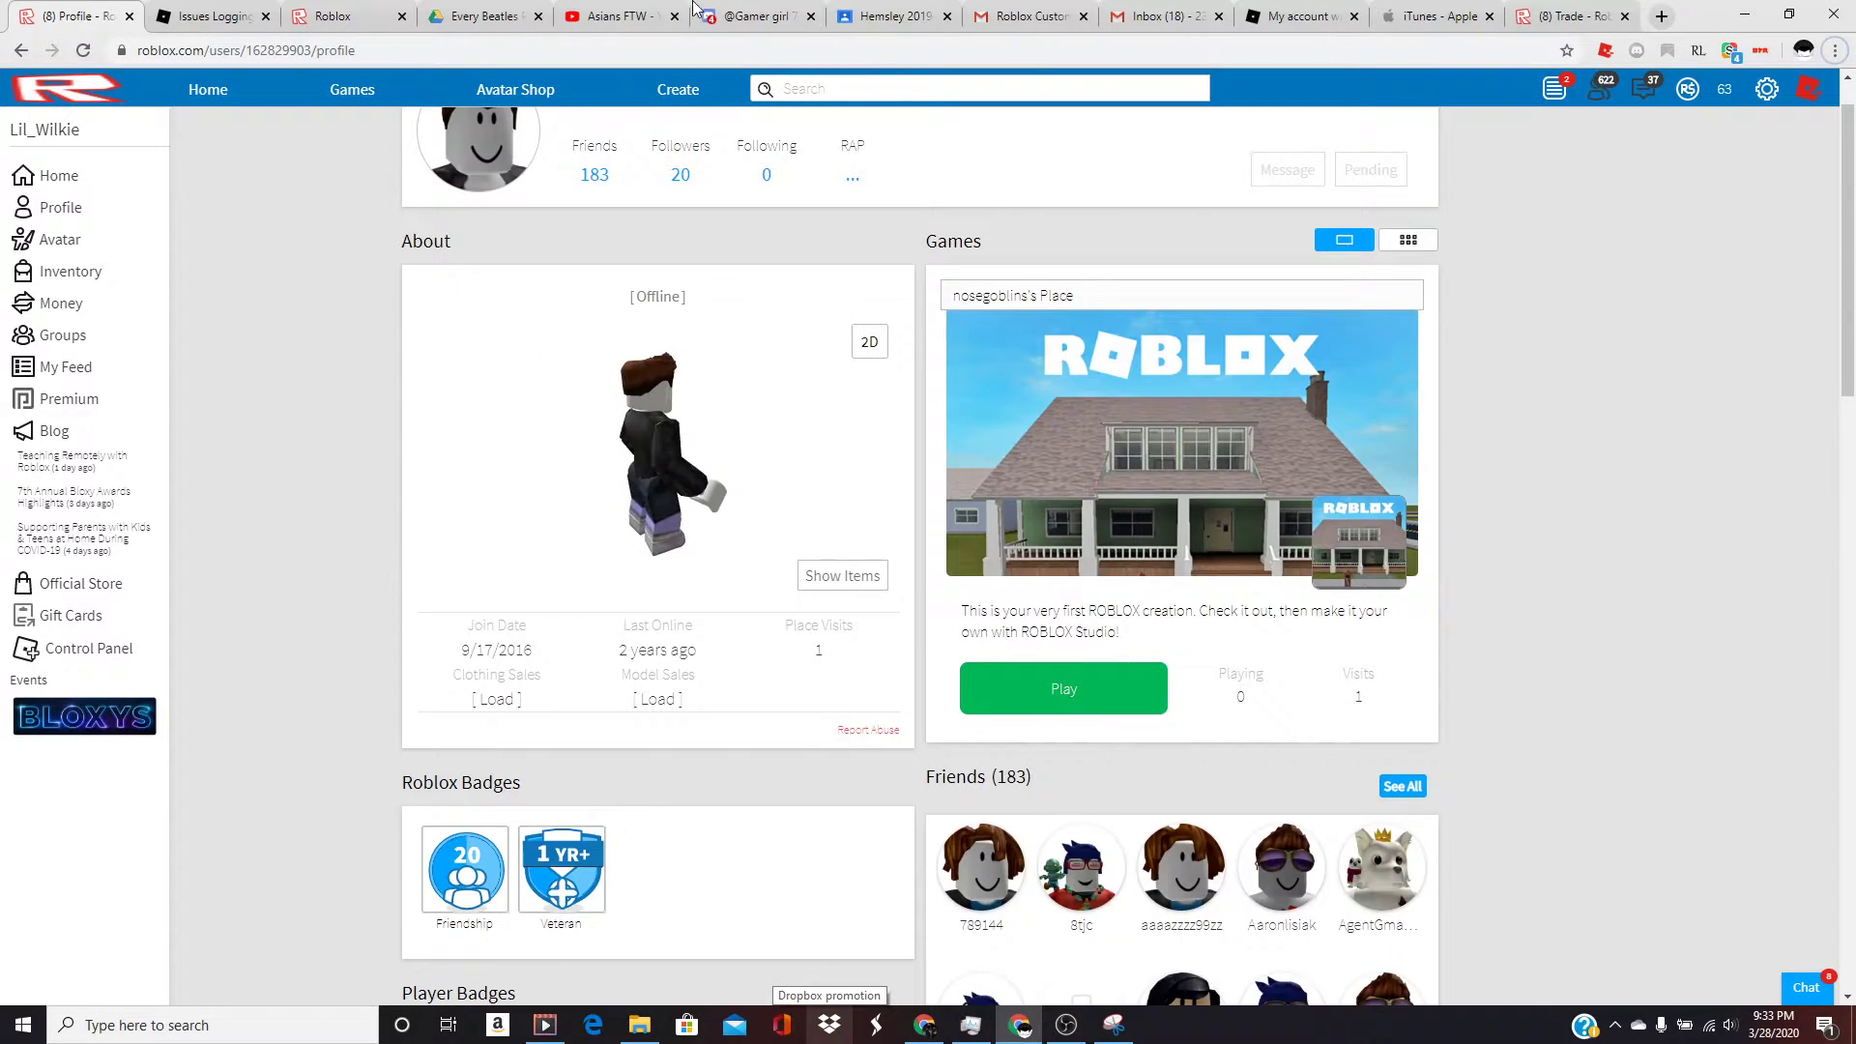
{"action": "left_click", "coordinate": [1024, 15]}
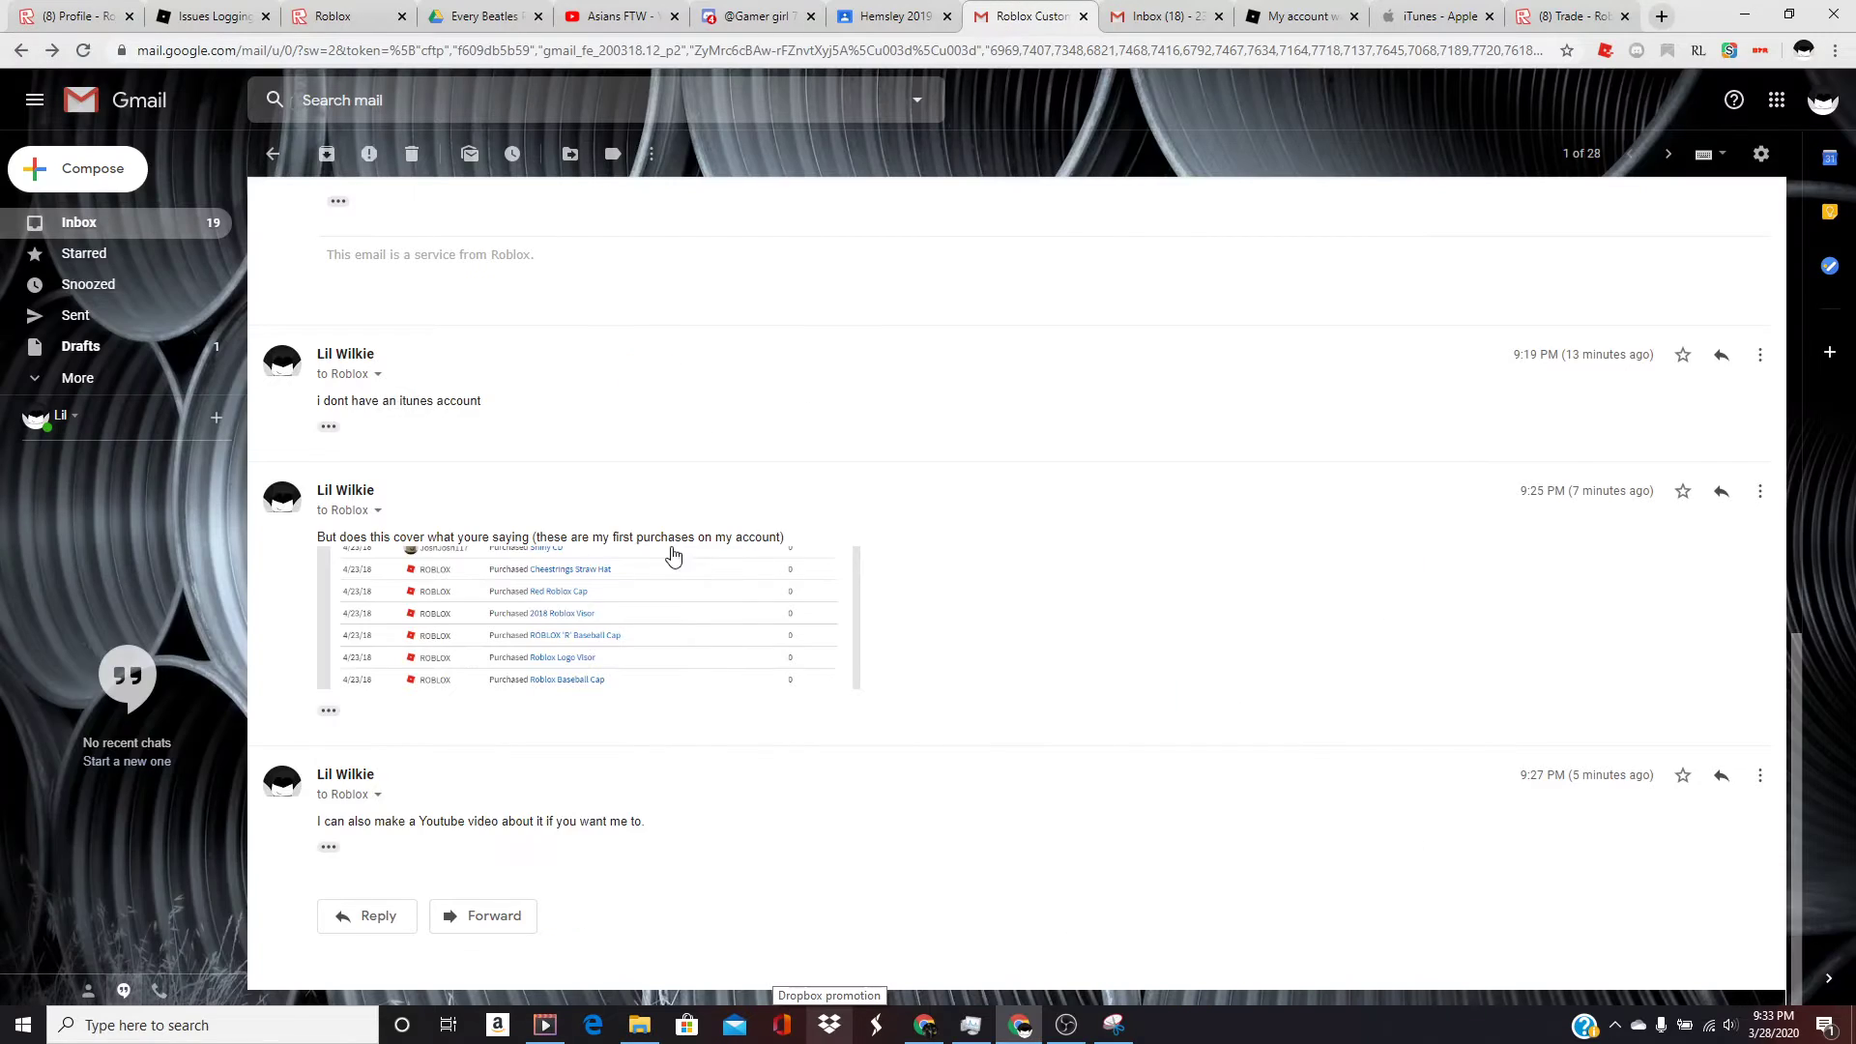
{"action": "scroll", "scroll_direction": "up", "scroll_amount": 3}
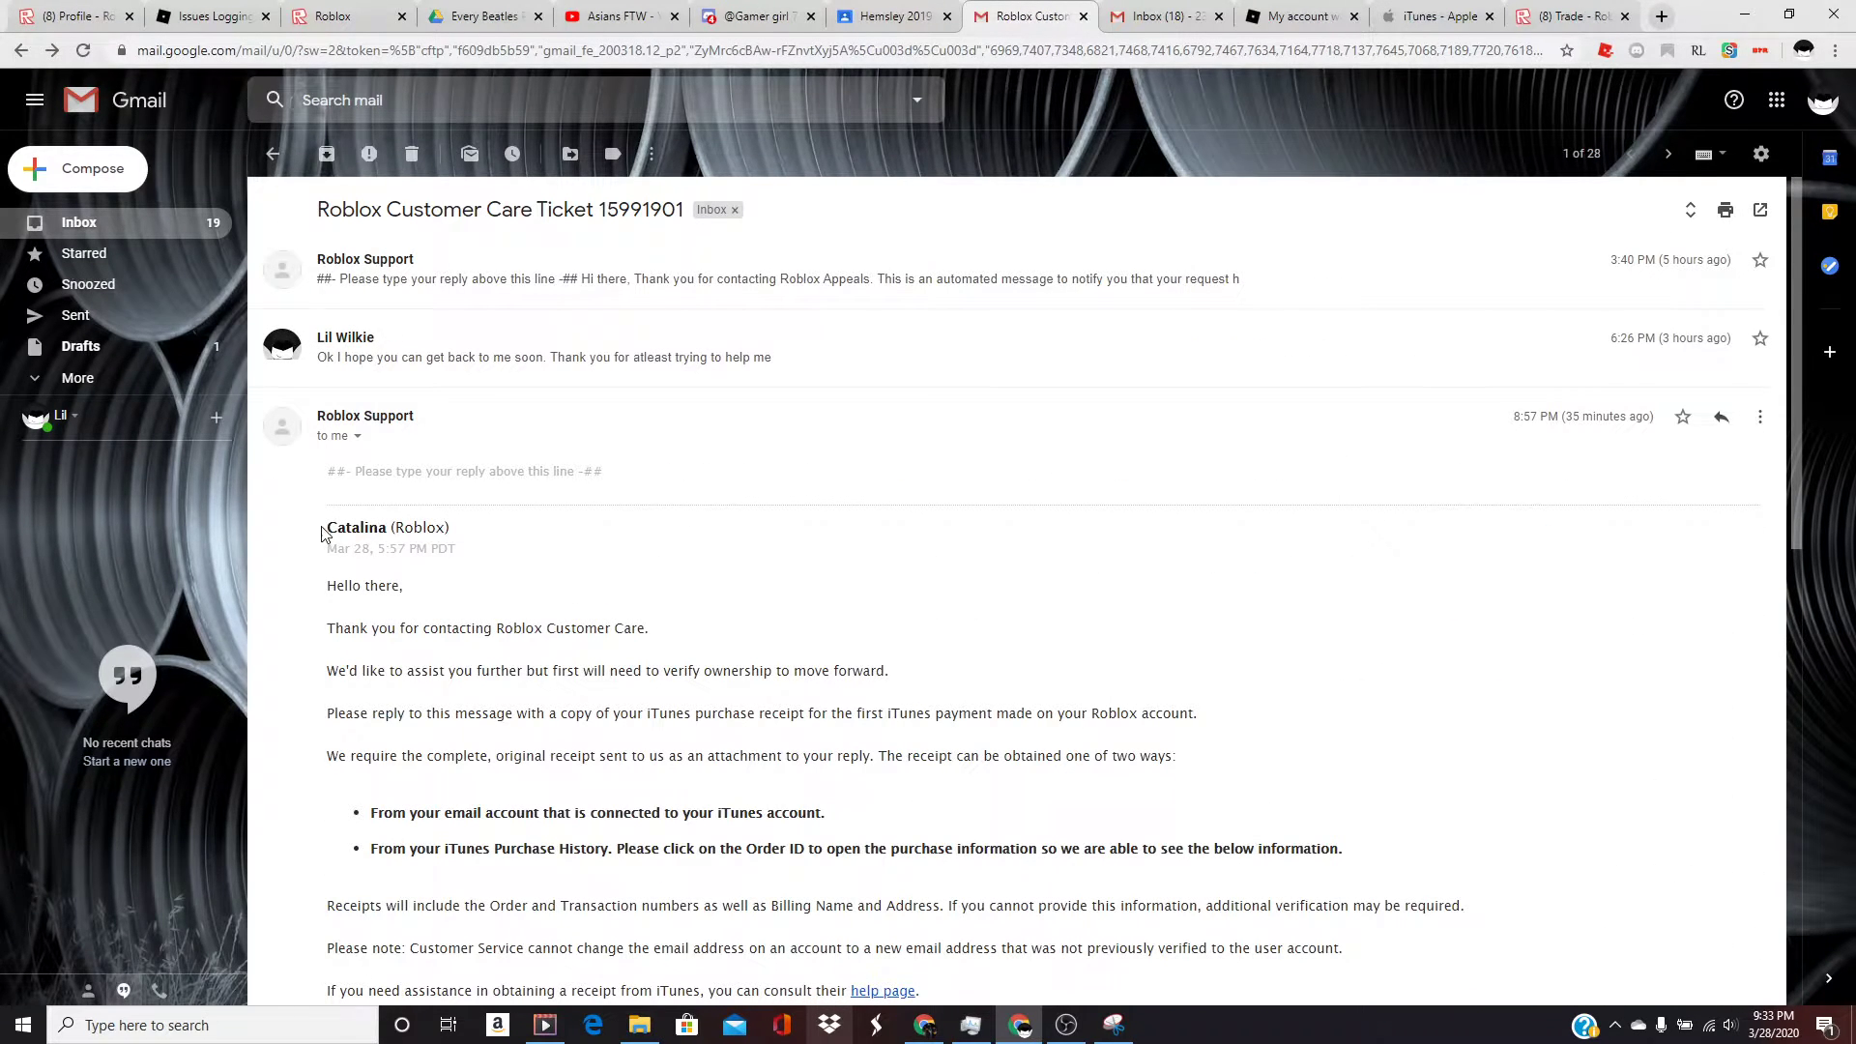
{"action": "mouse_move", "coordinate": [379, 547]}
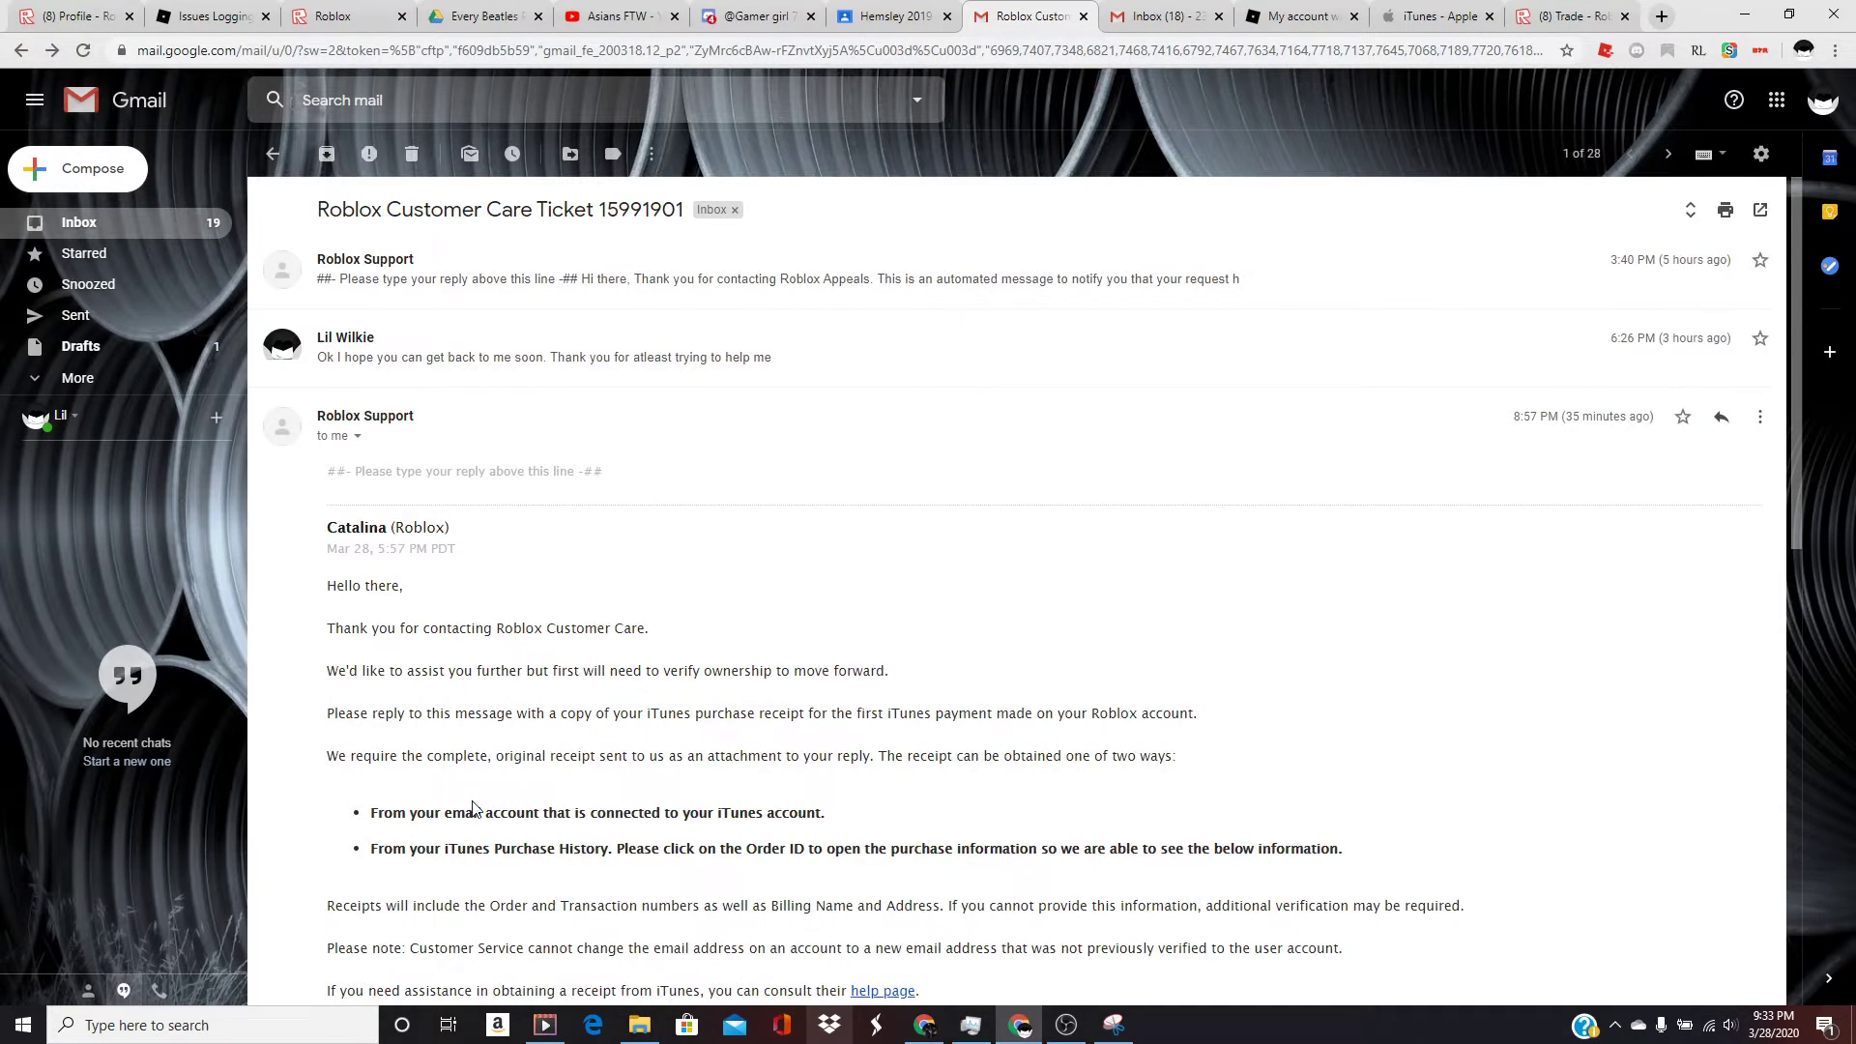
{"action": "scroll", "scroll_direction": "down", "scroll_amount": 3}
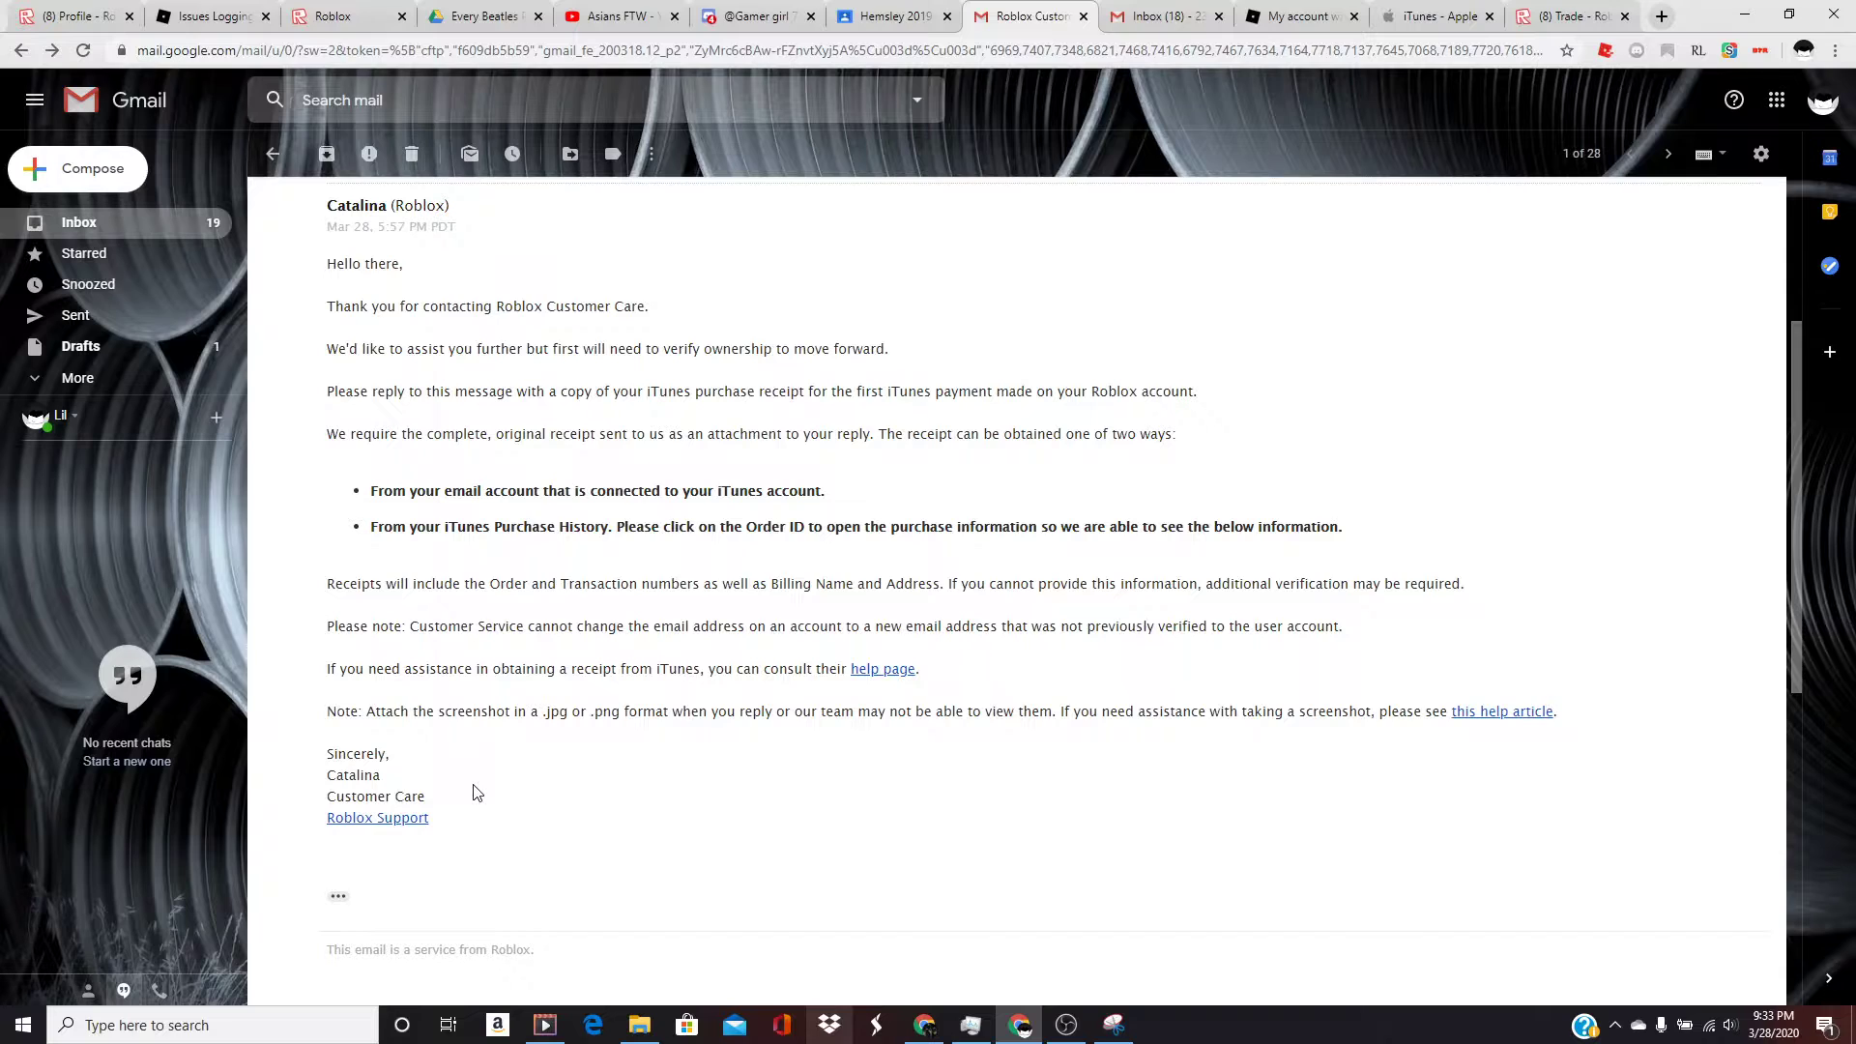
{"action": "mouse_move", "coordinate": [860, 826]}
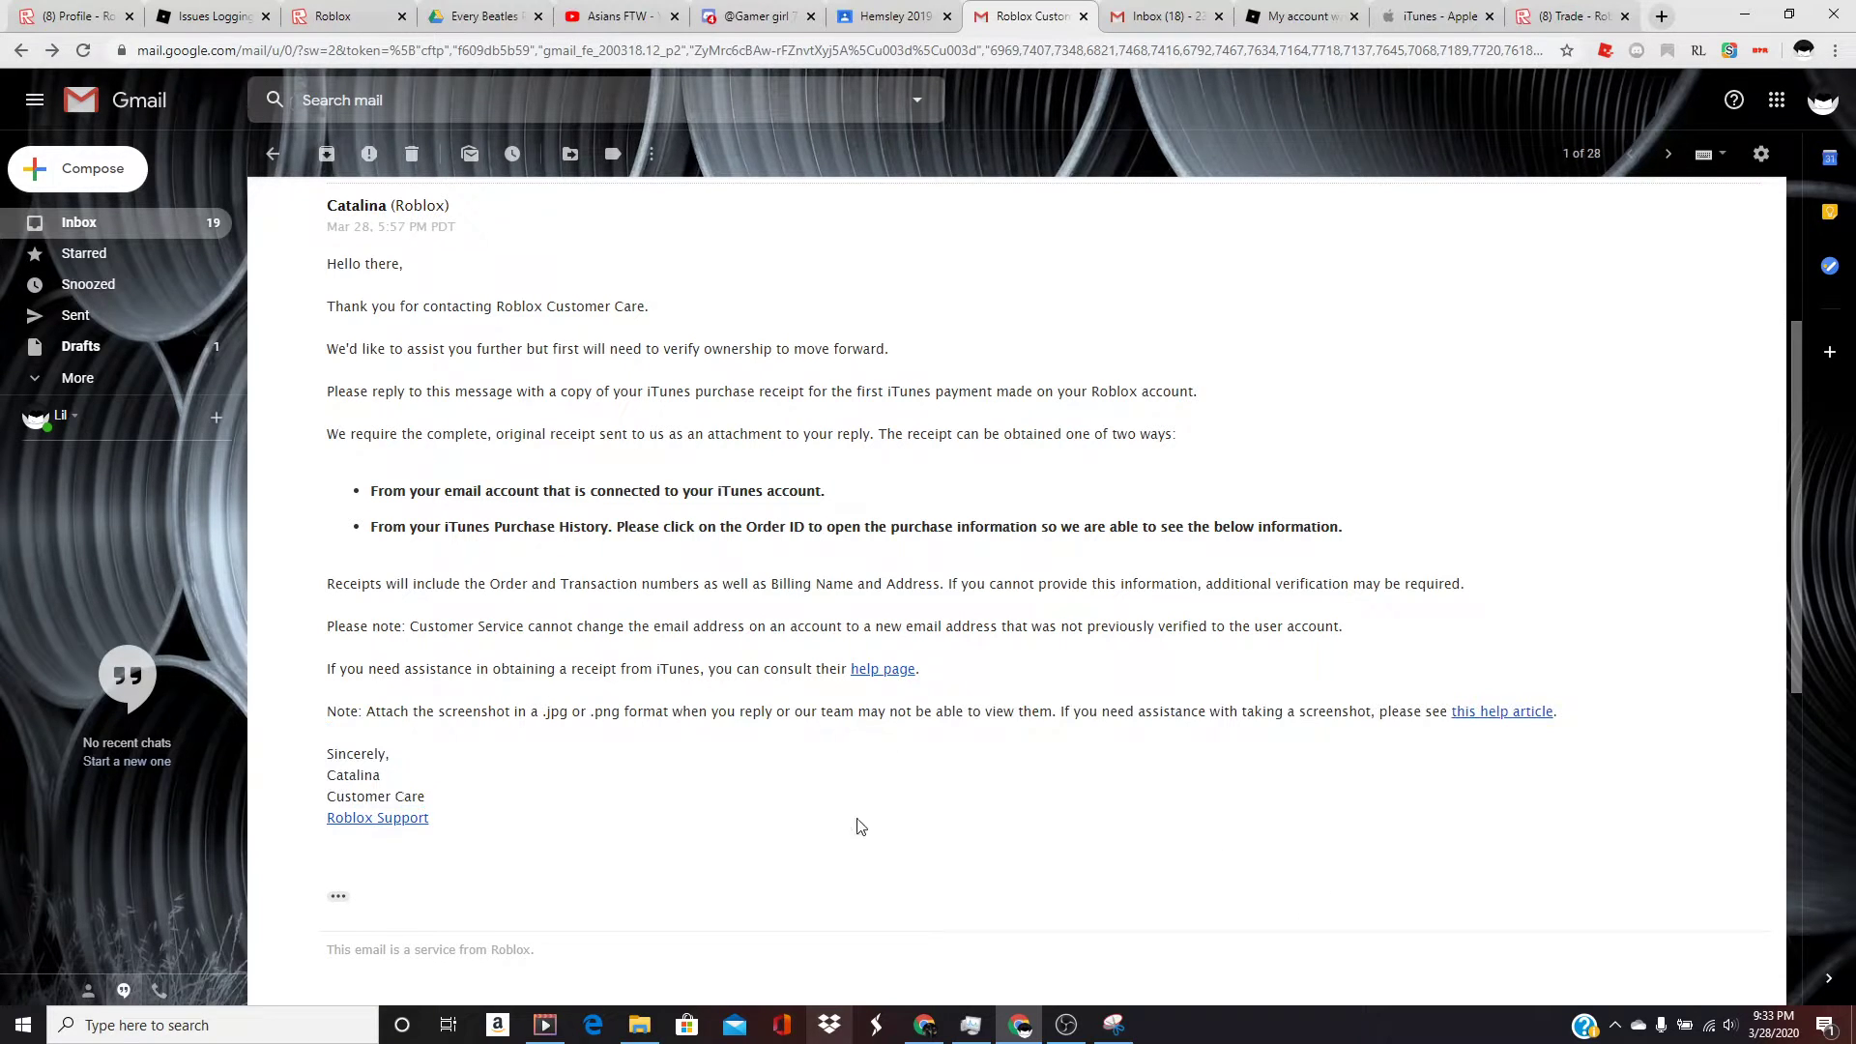
{"action": "mouse_move", "coordinate": [70, 15]}
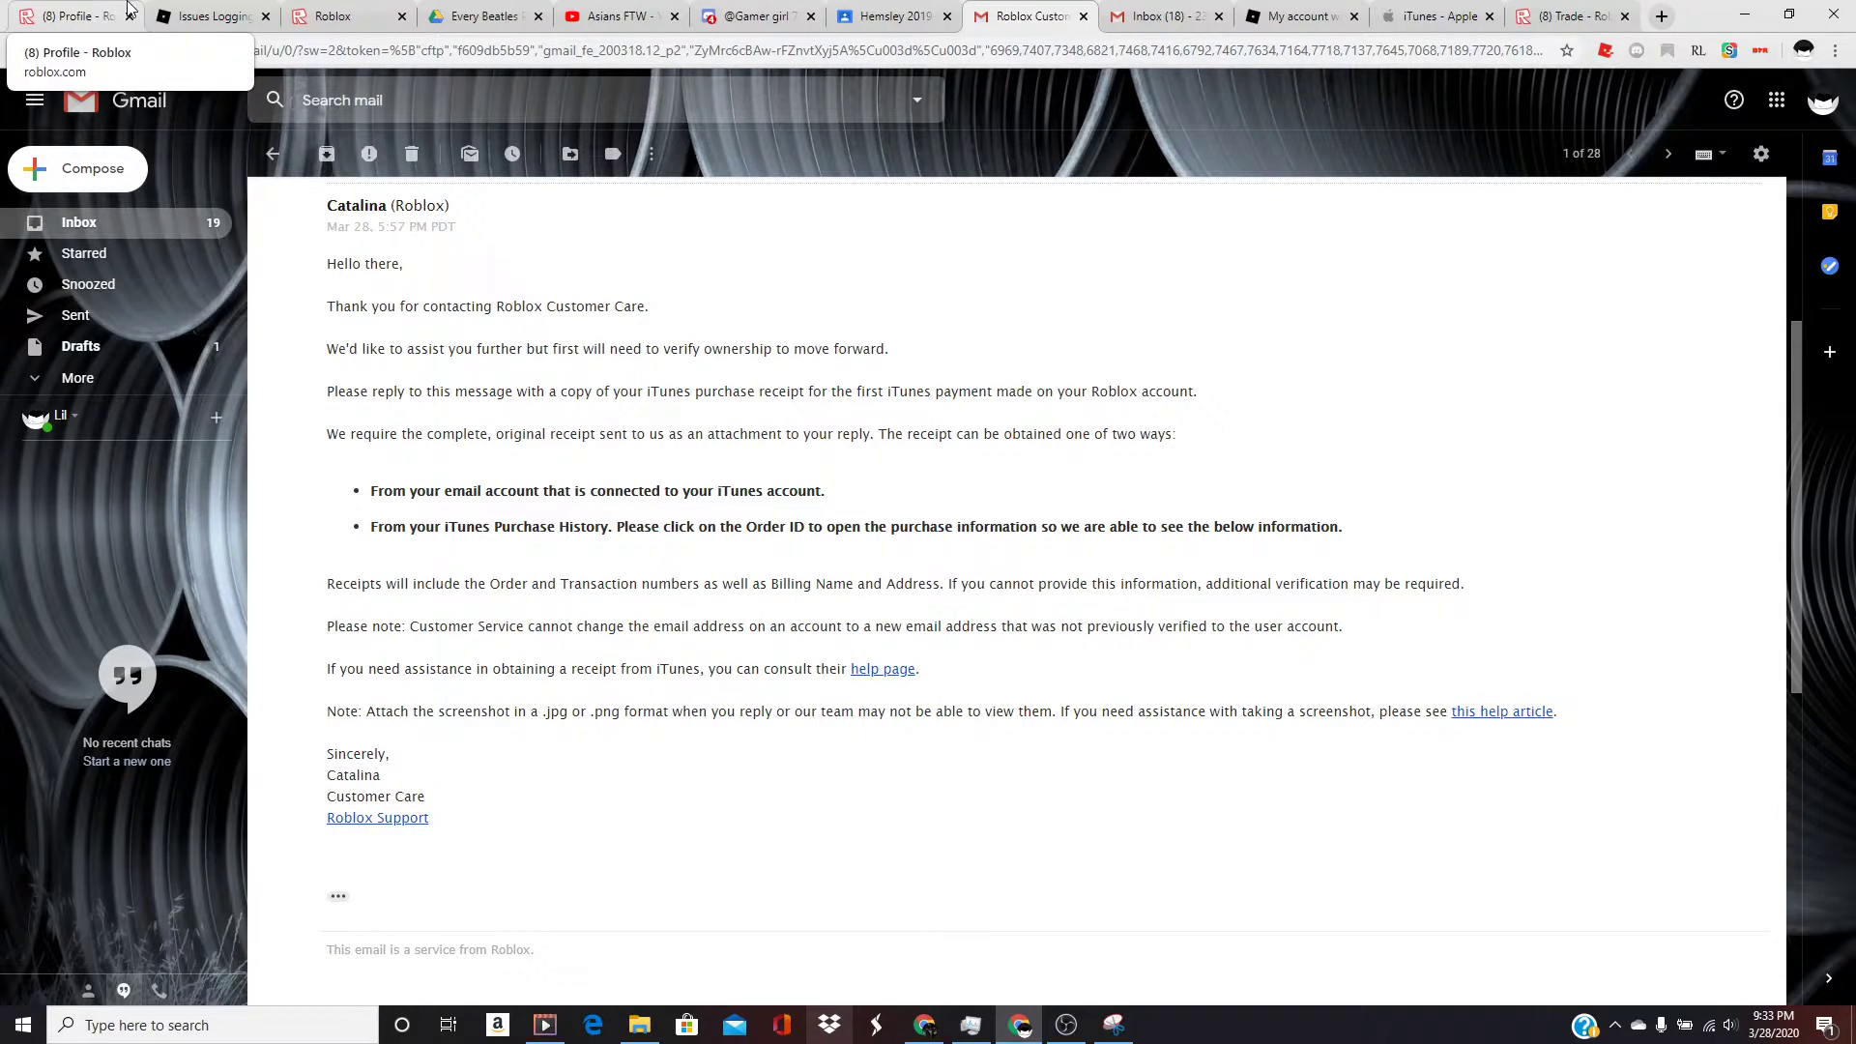
{"action": "mouse_move", "coordinate": [213, 17]}
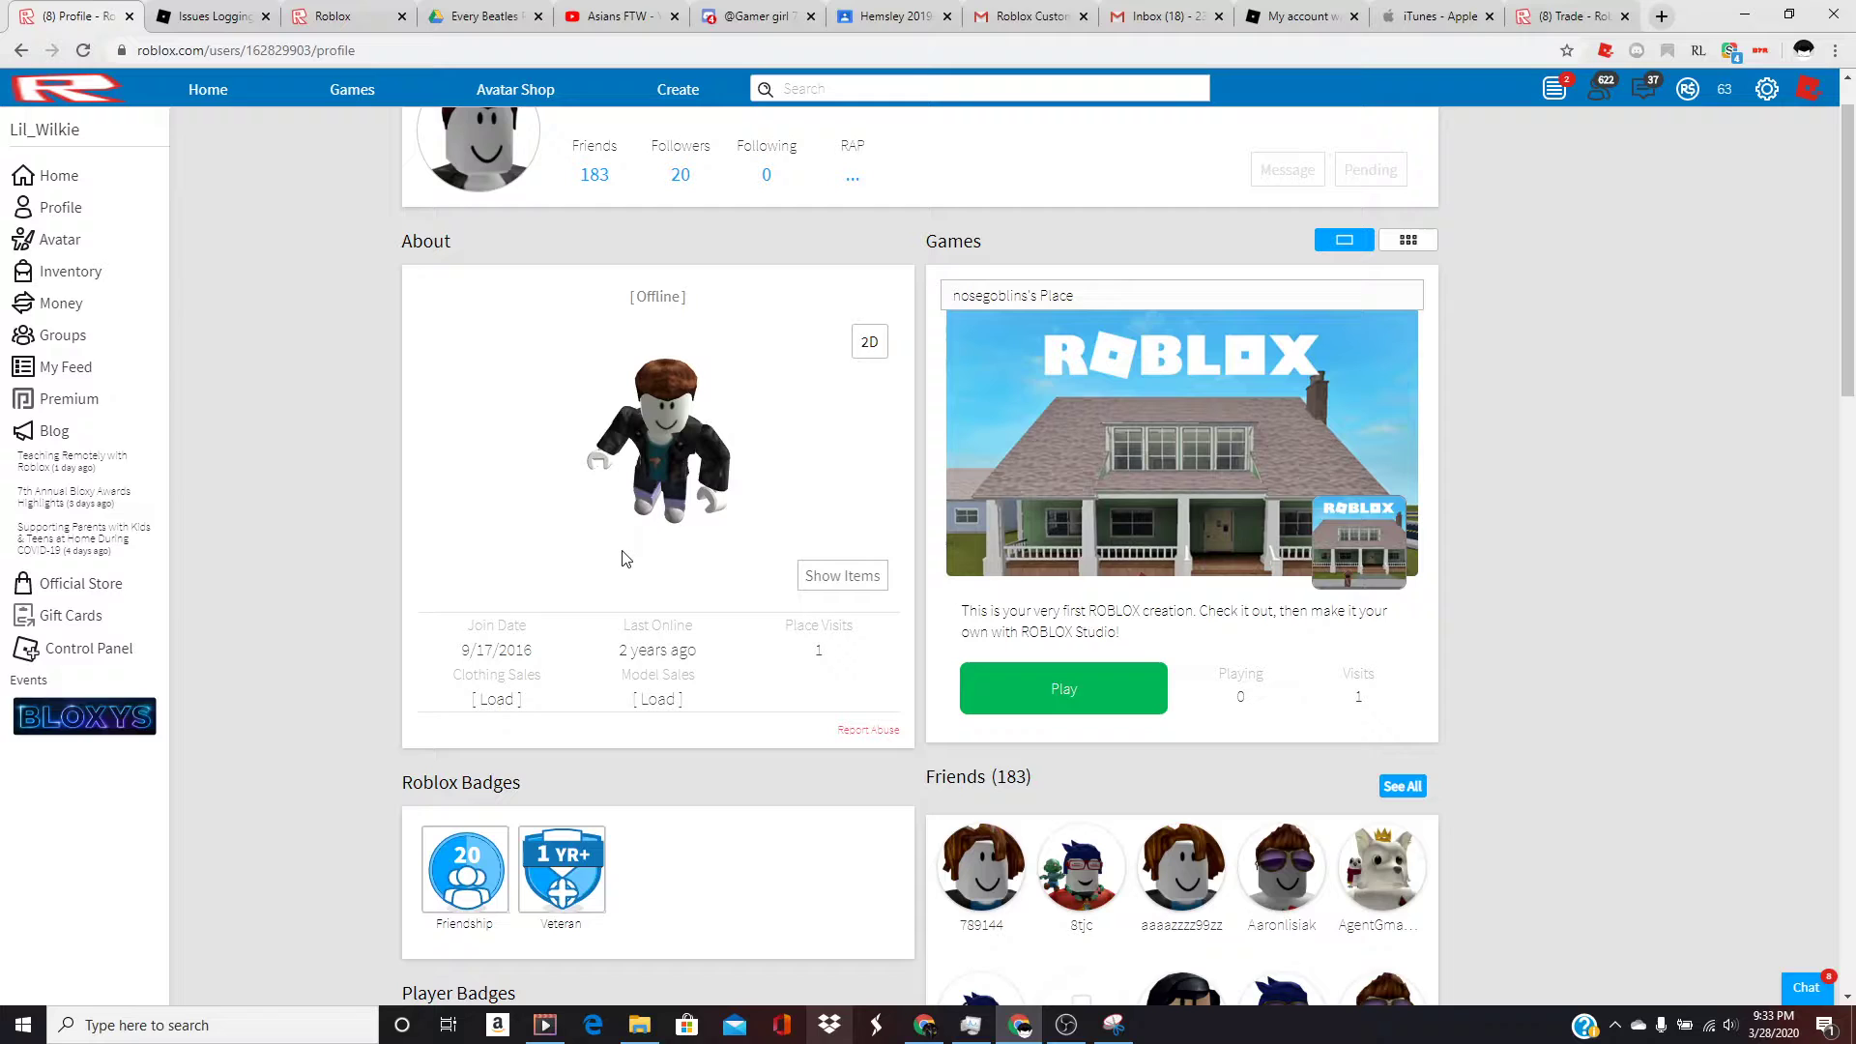
- Review the nosegoblins profile's 9/17/2016 join date, badges, friends and favorites
{"action": "scroll", "scroll_direction": "down", "scroll_amount": 3}
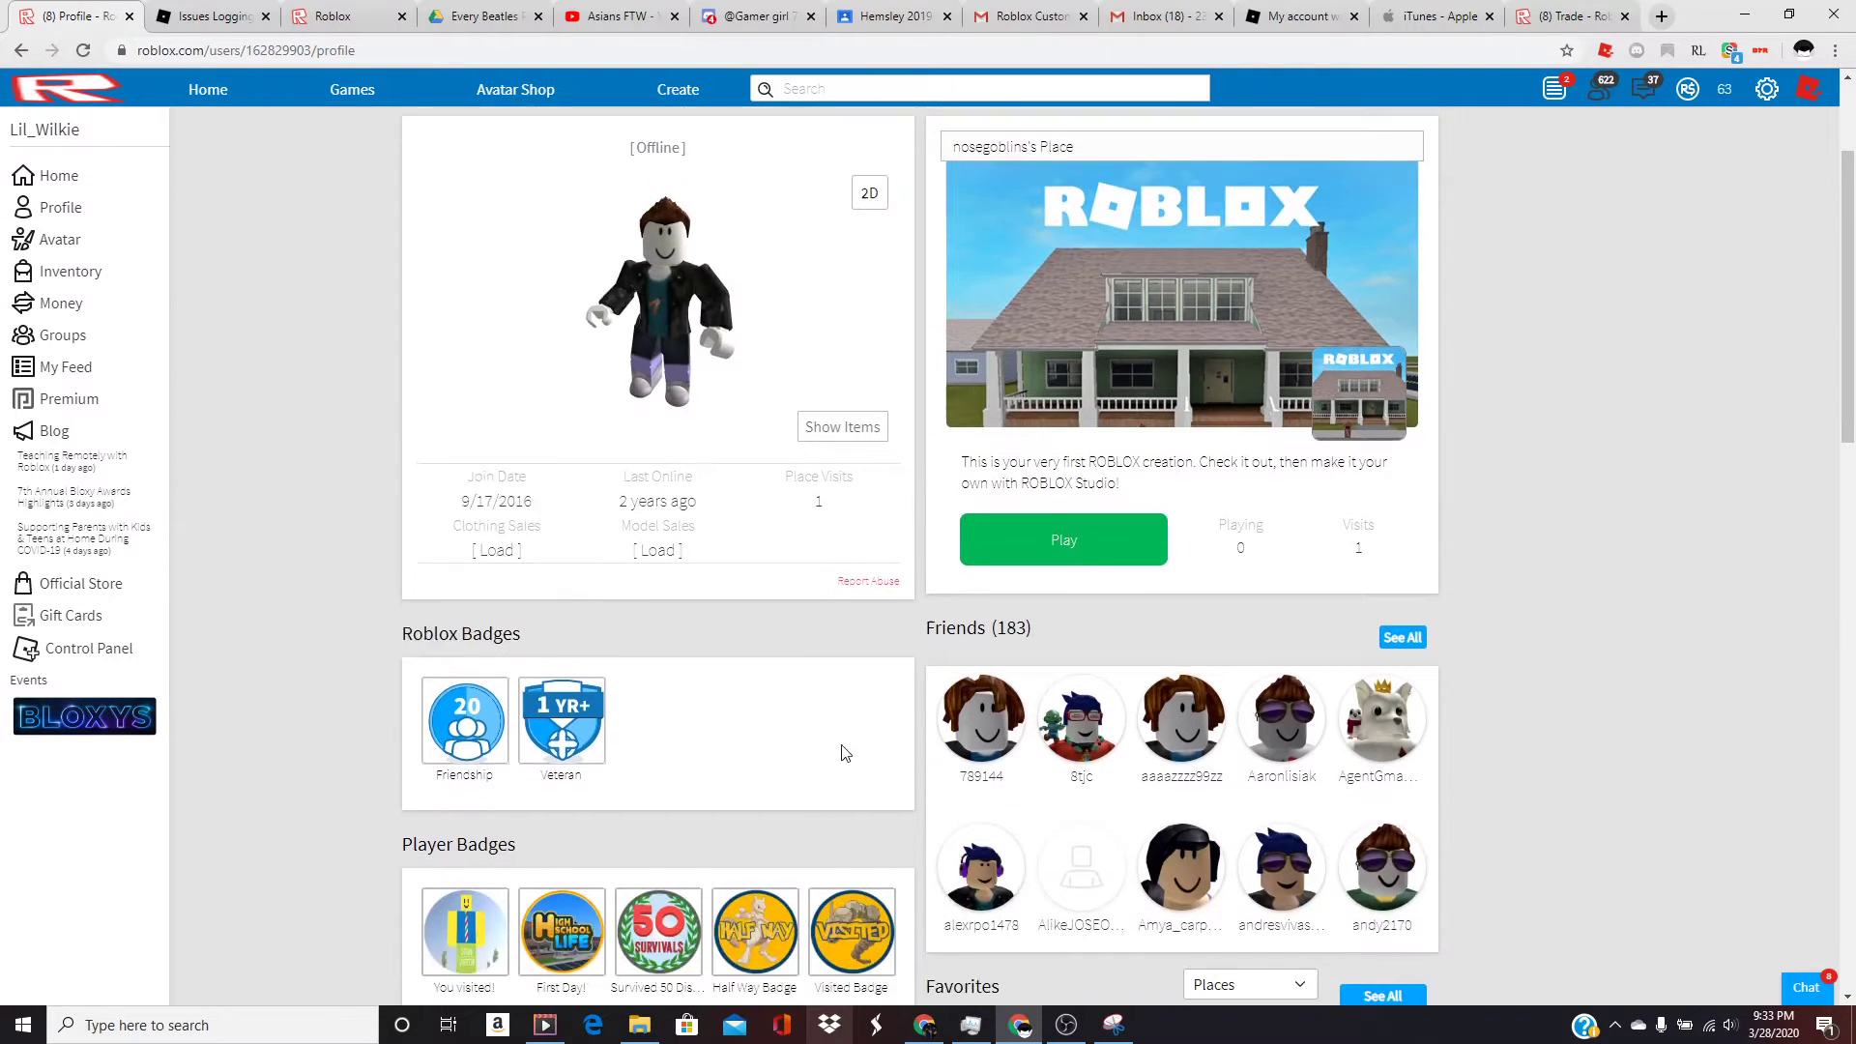
{"action": "scroll", "scroll_direction": "down", "scroll_amount": 3}
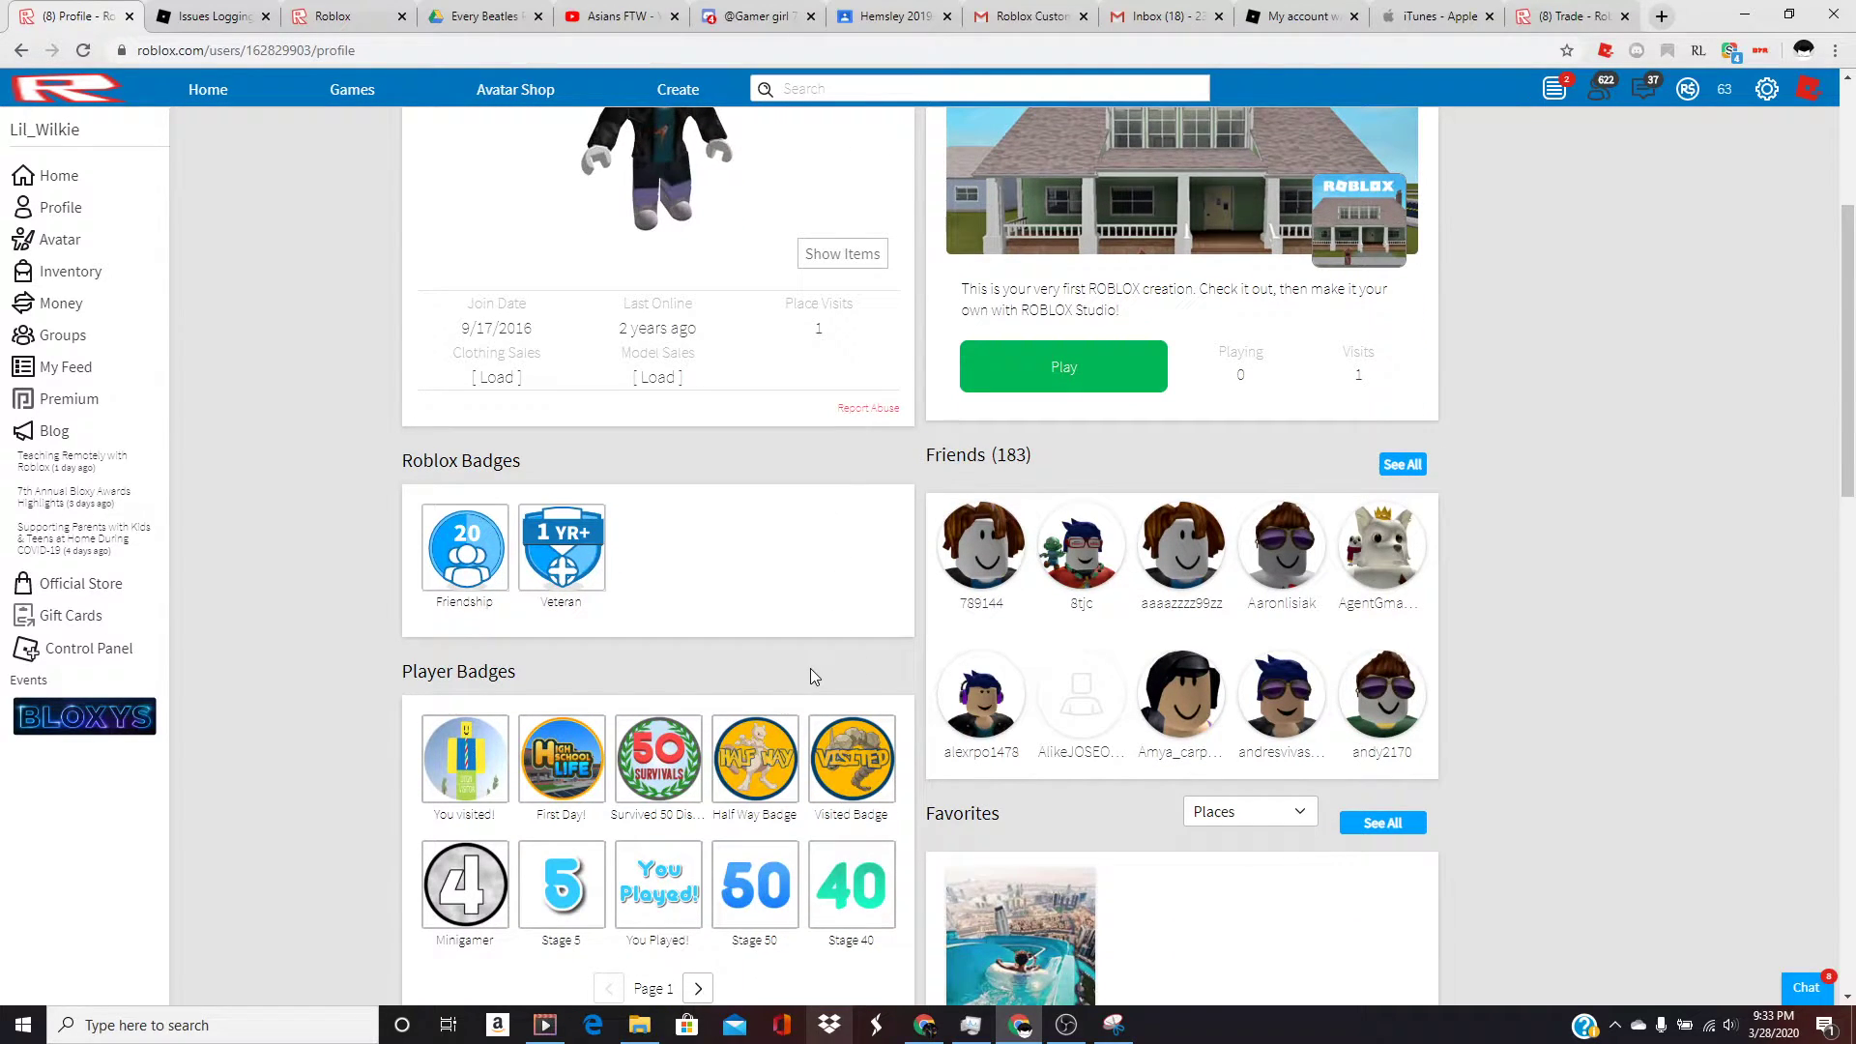
{"action": "scroll", "scroll_direction": "down", "scroll_amount": 3}
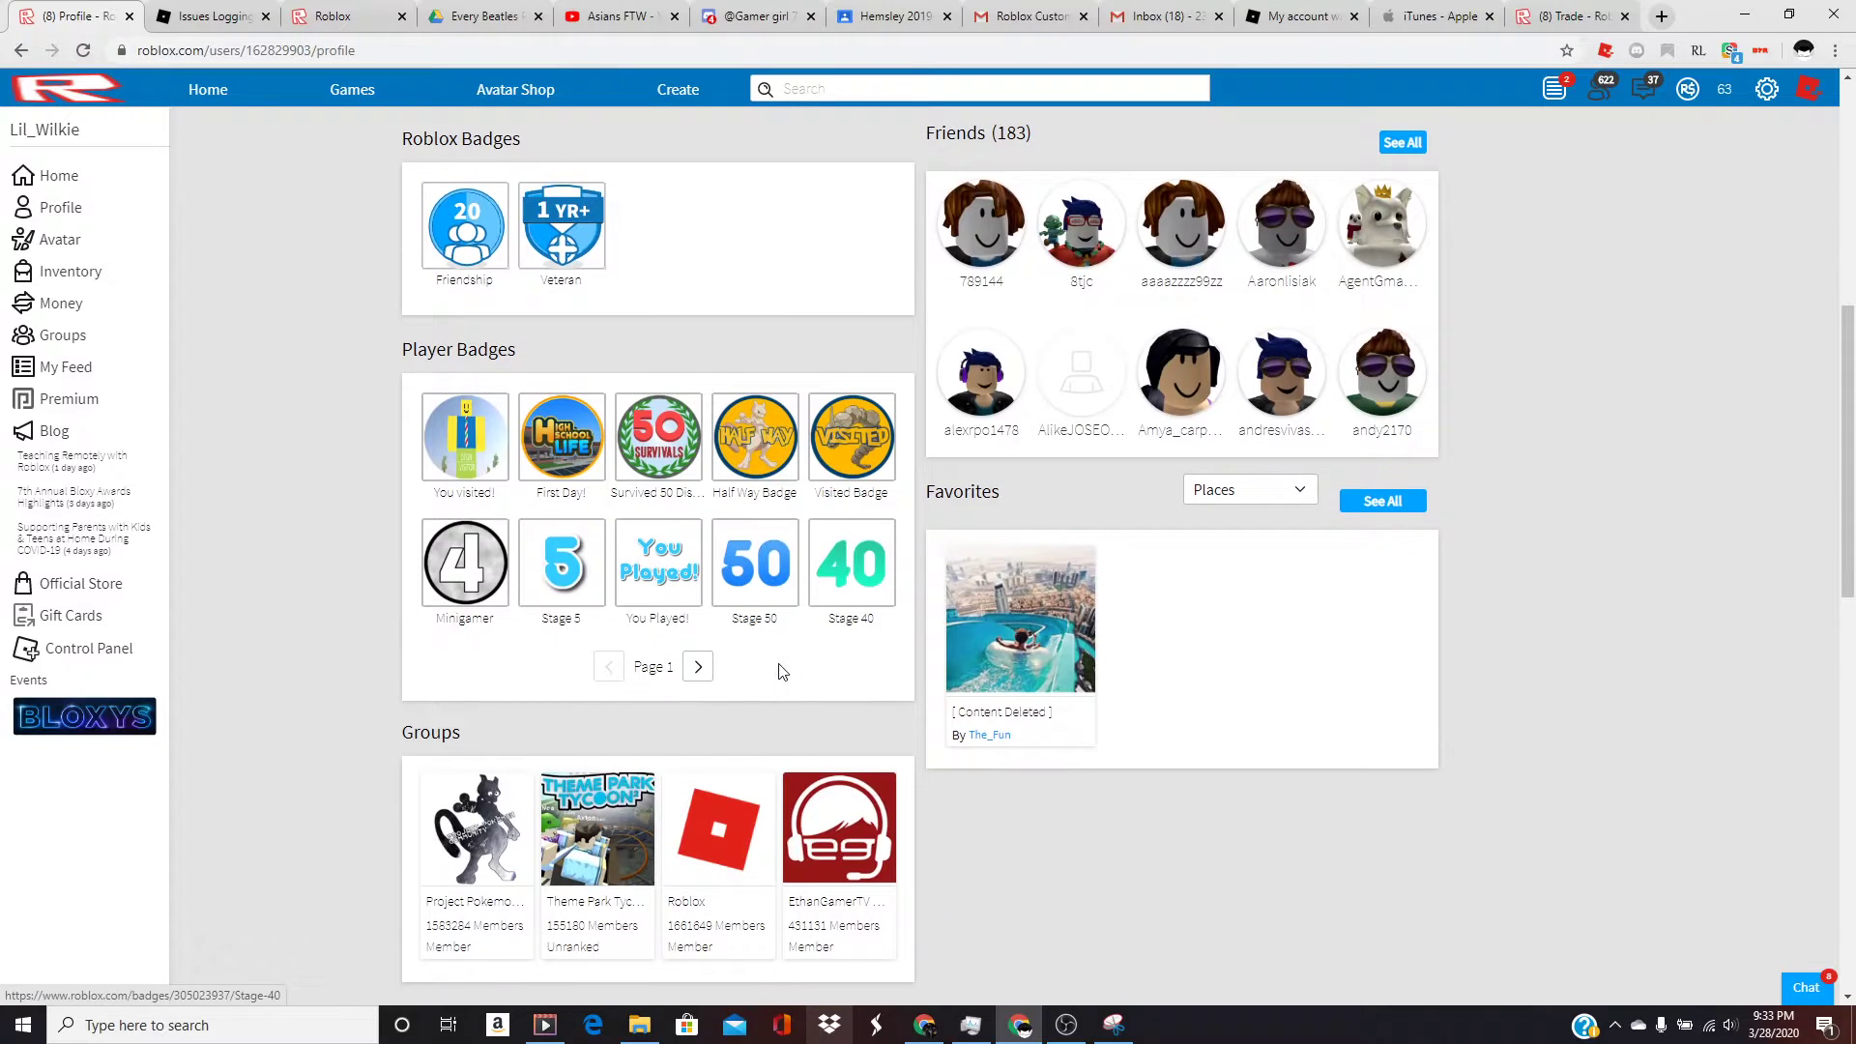
{"action": "mouse_move", "coordinate": [918, 698]}
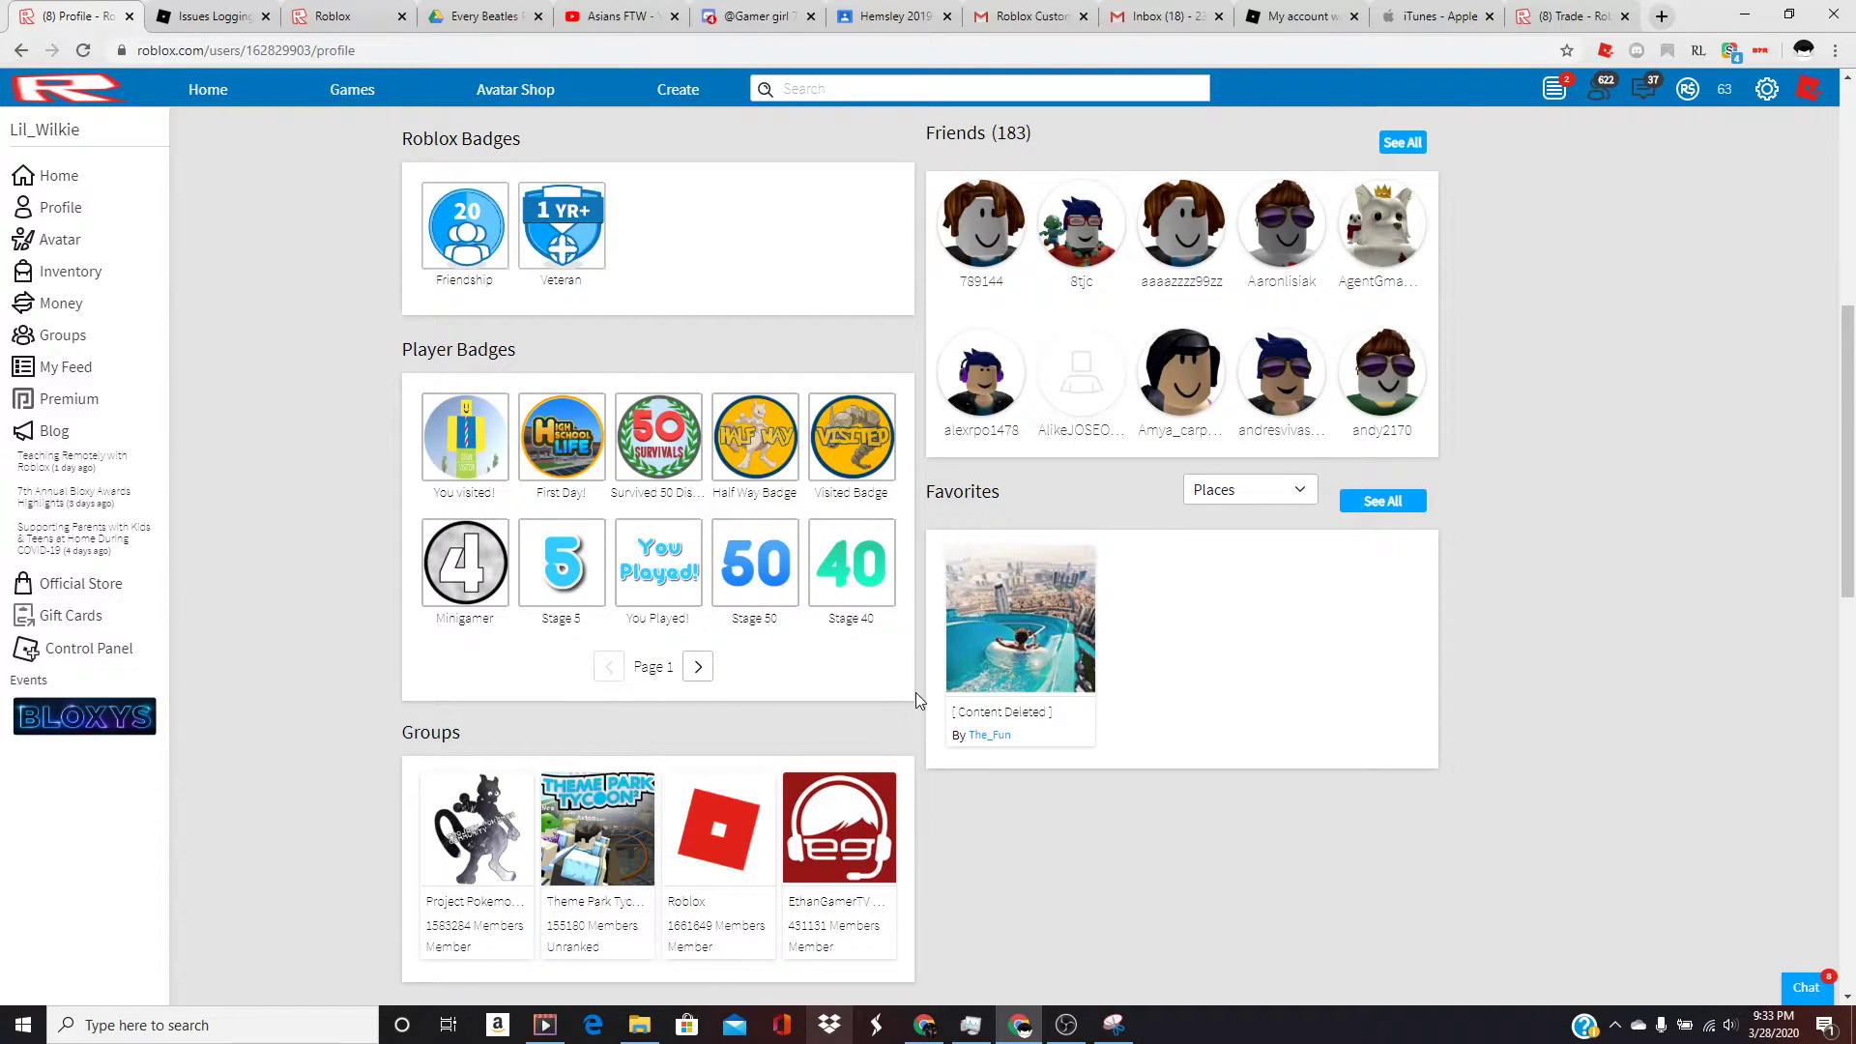
{"action": "scroll", "scroll_direction": "up", "scroll_amount": 3}
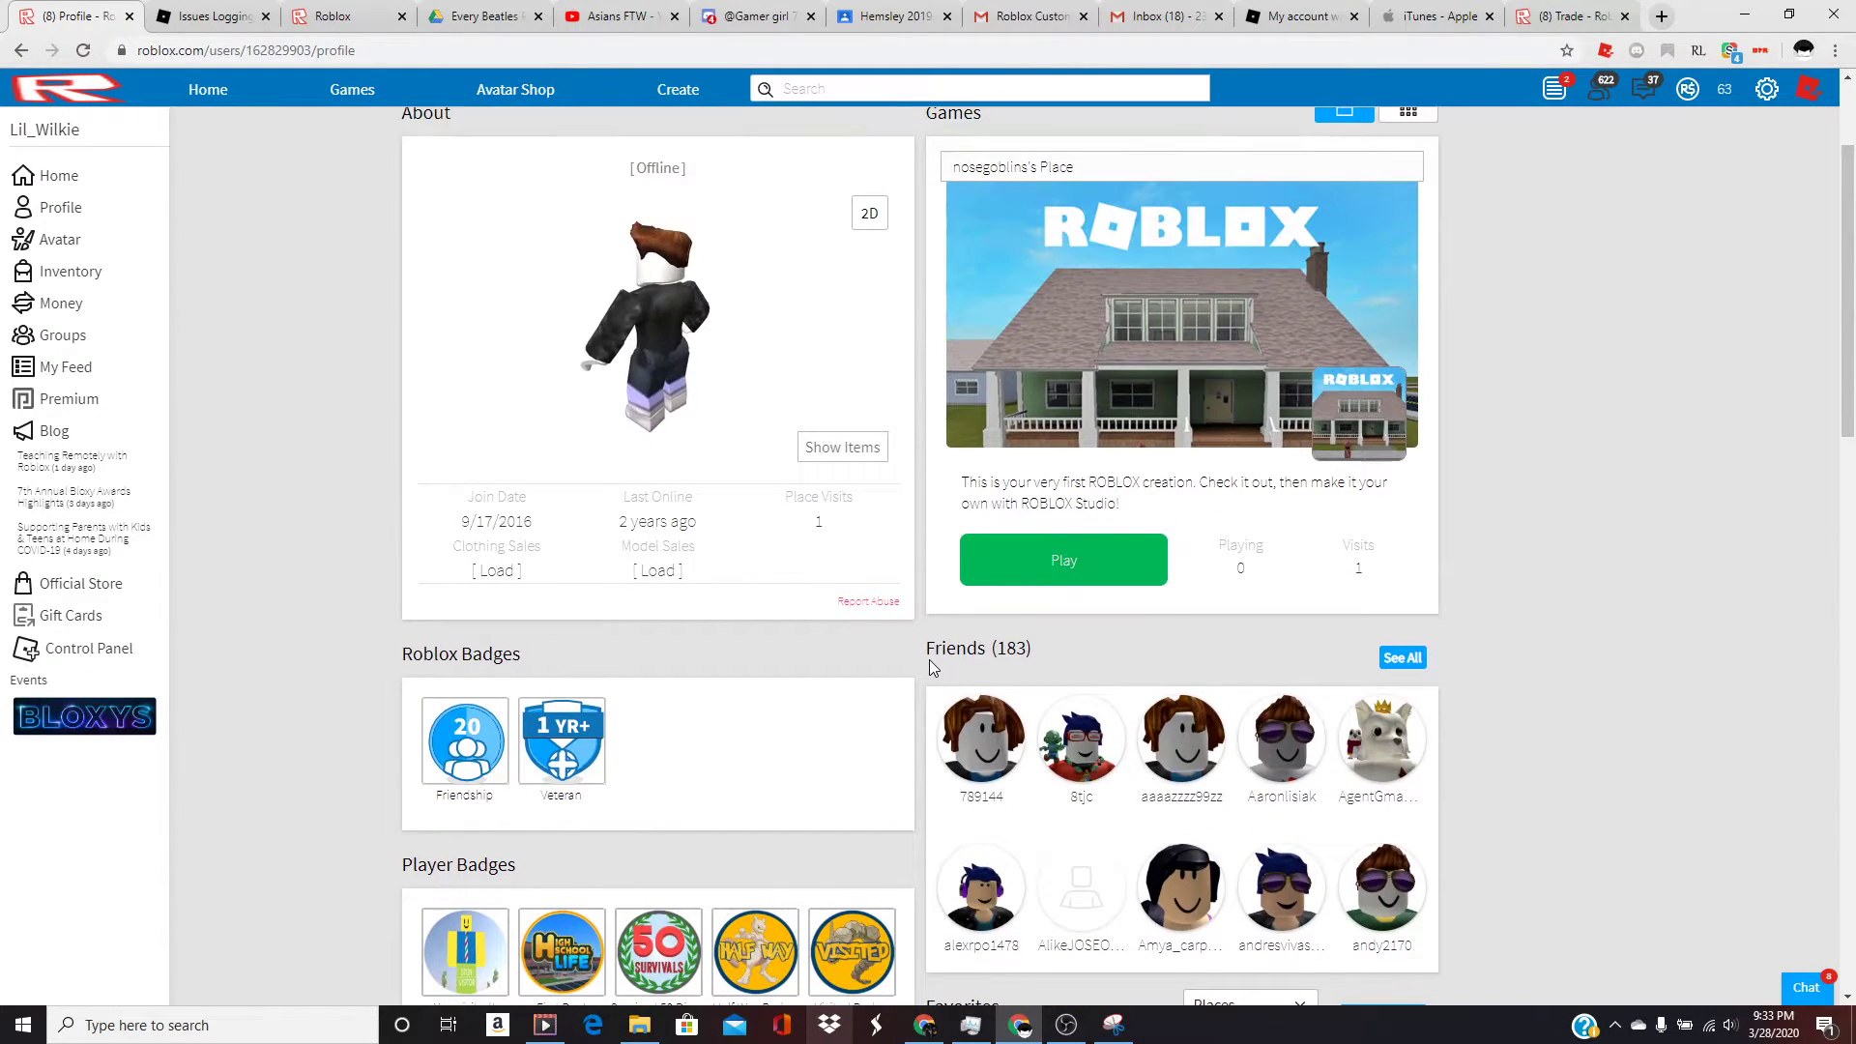
{"action": "scroll", "scroll_direction": "up", "scroll_amount": 3}
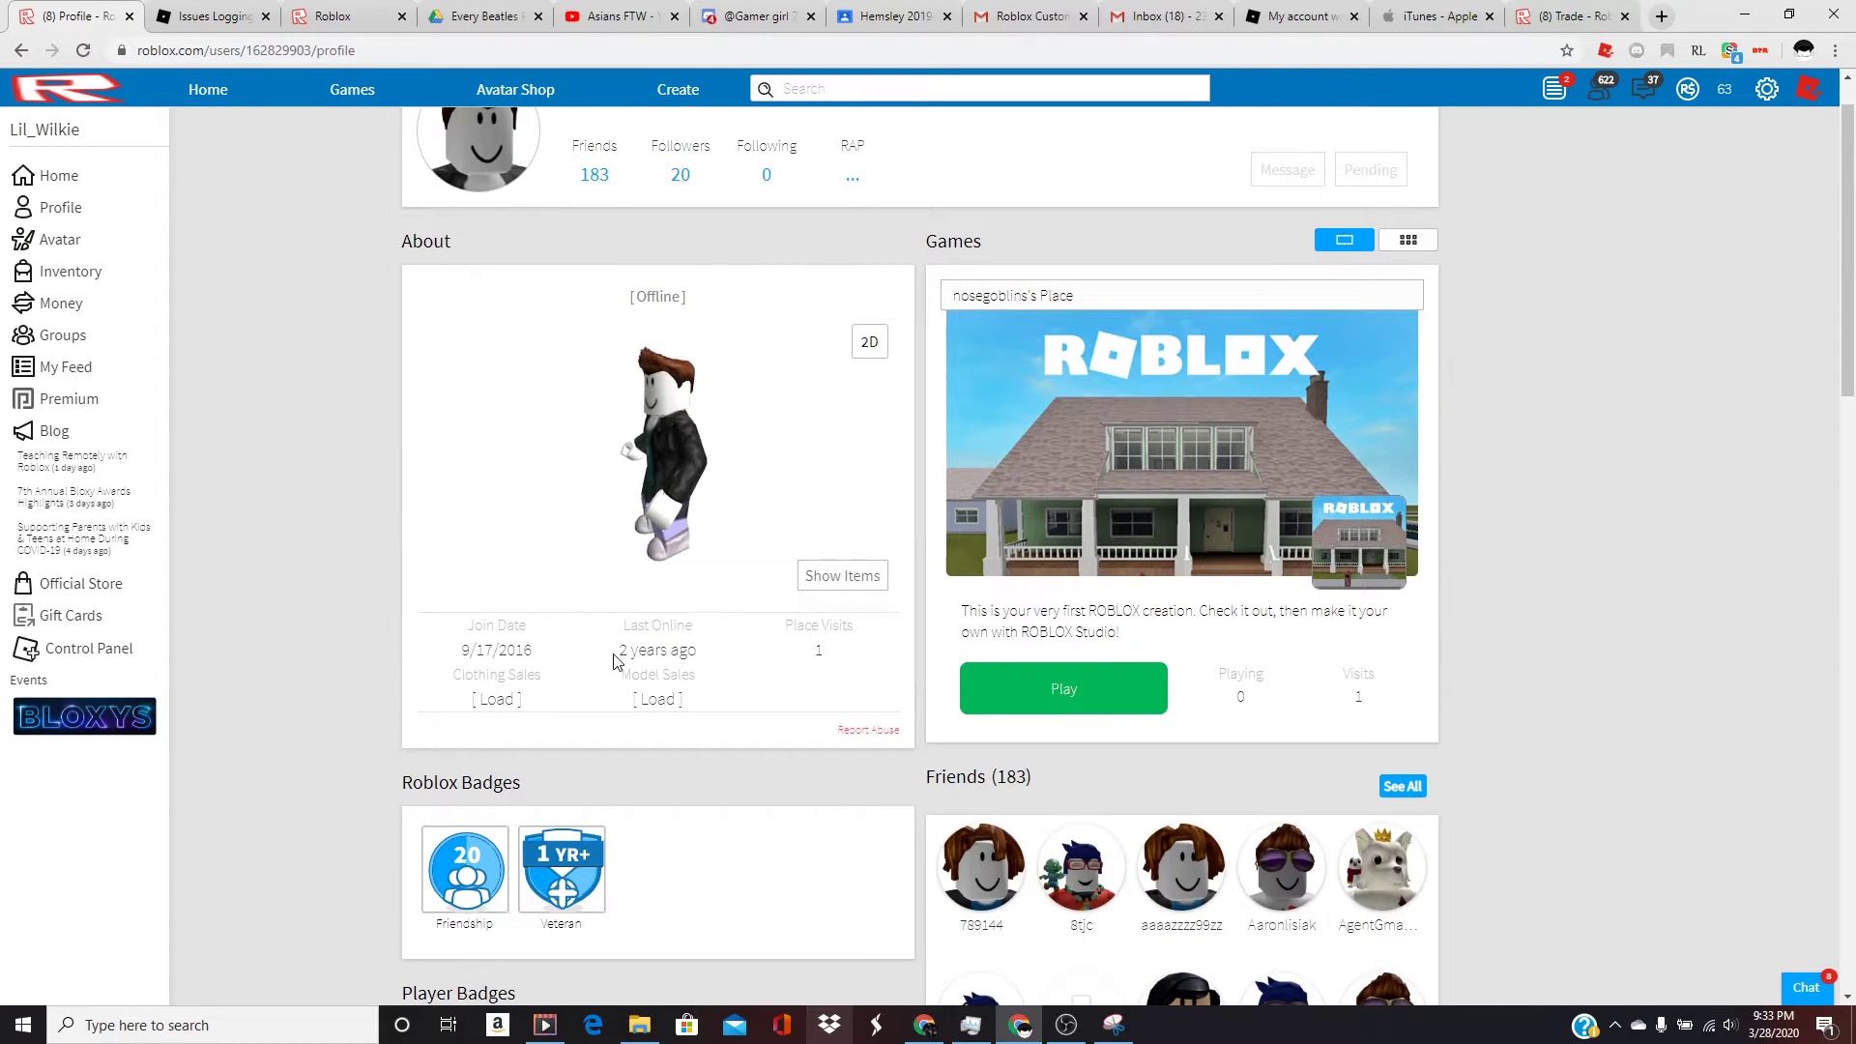
{"action": "scroll", "scroll_direction": "up", "scroll_amount": 3}
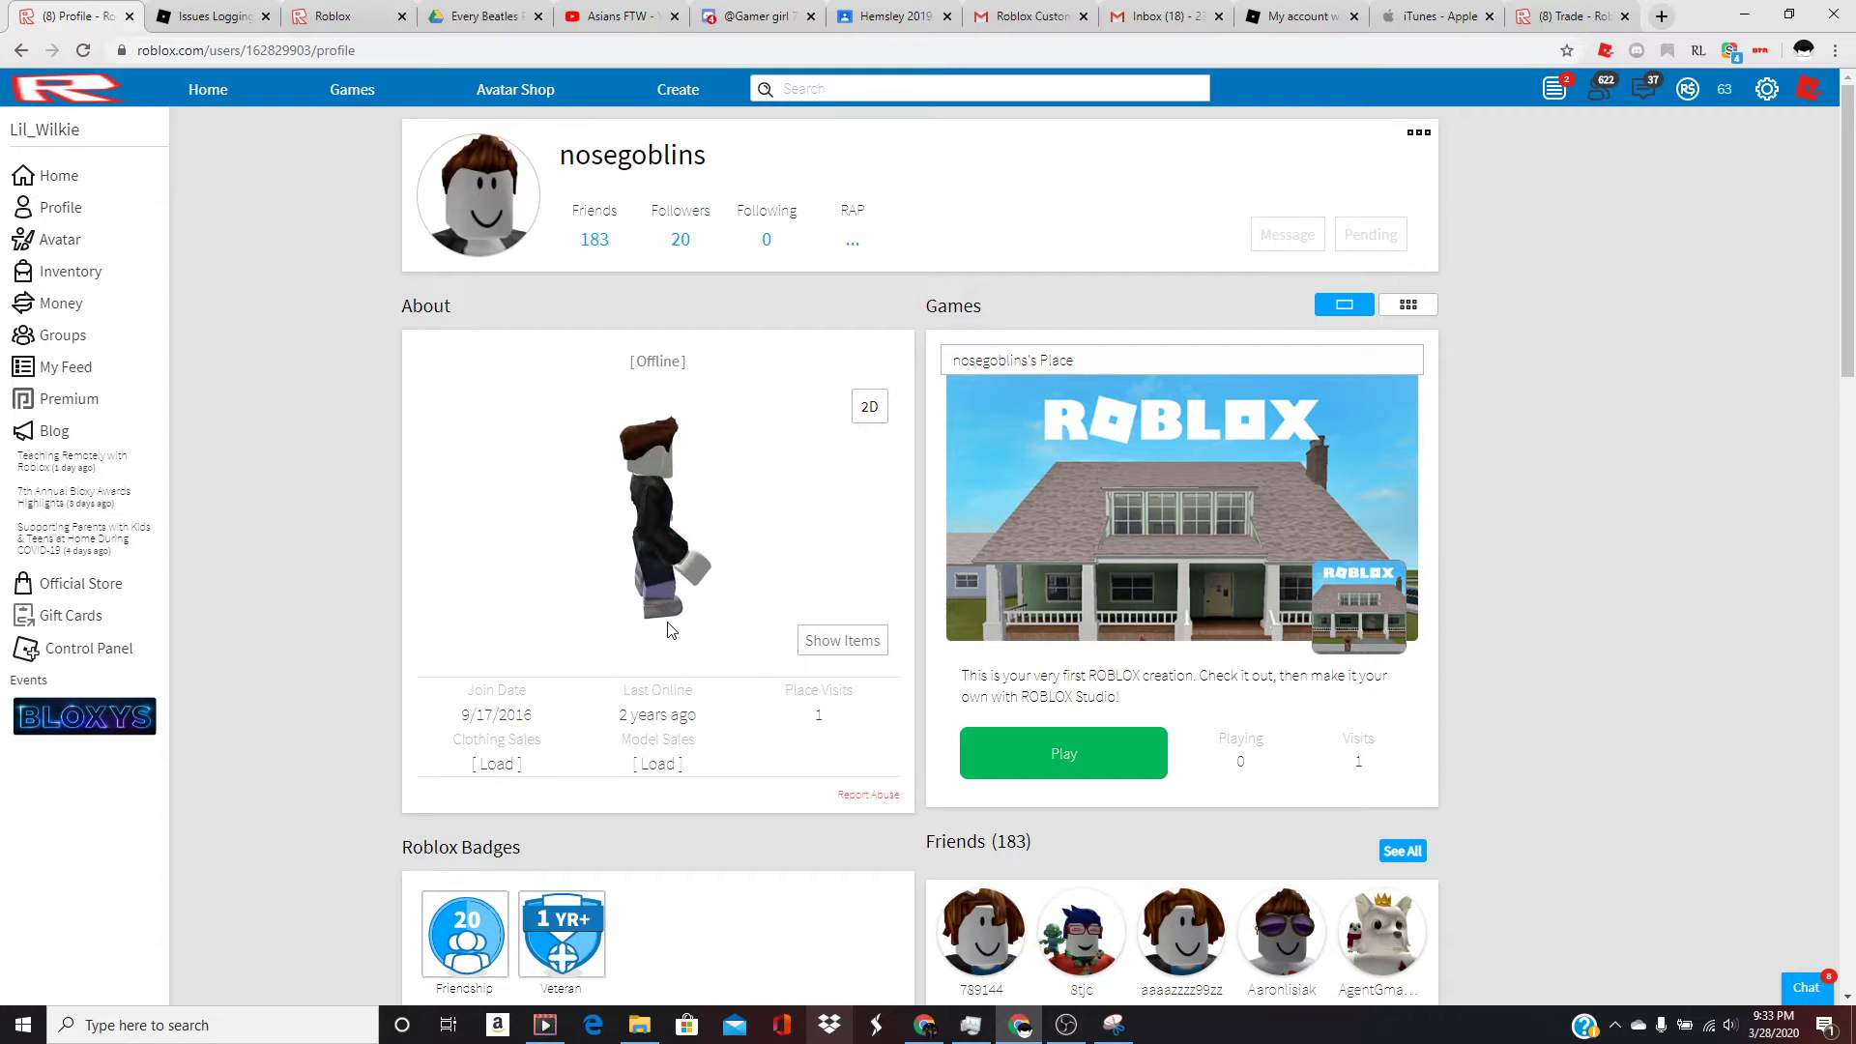
{"action": "mouse_move", "coordinate": [922, 1024]}
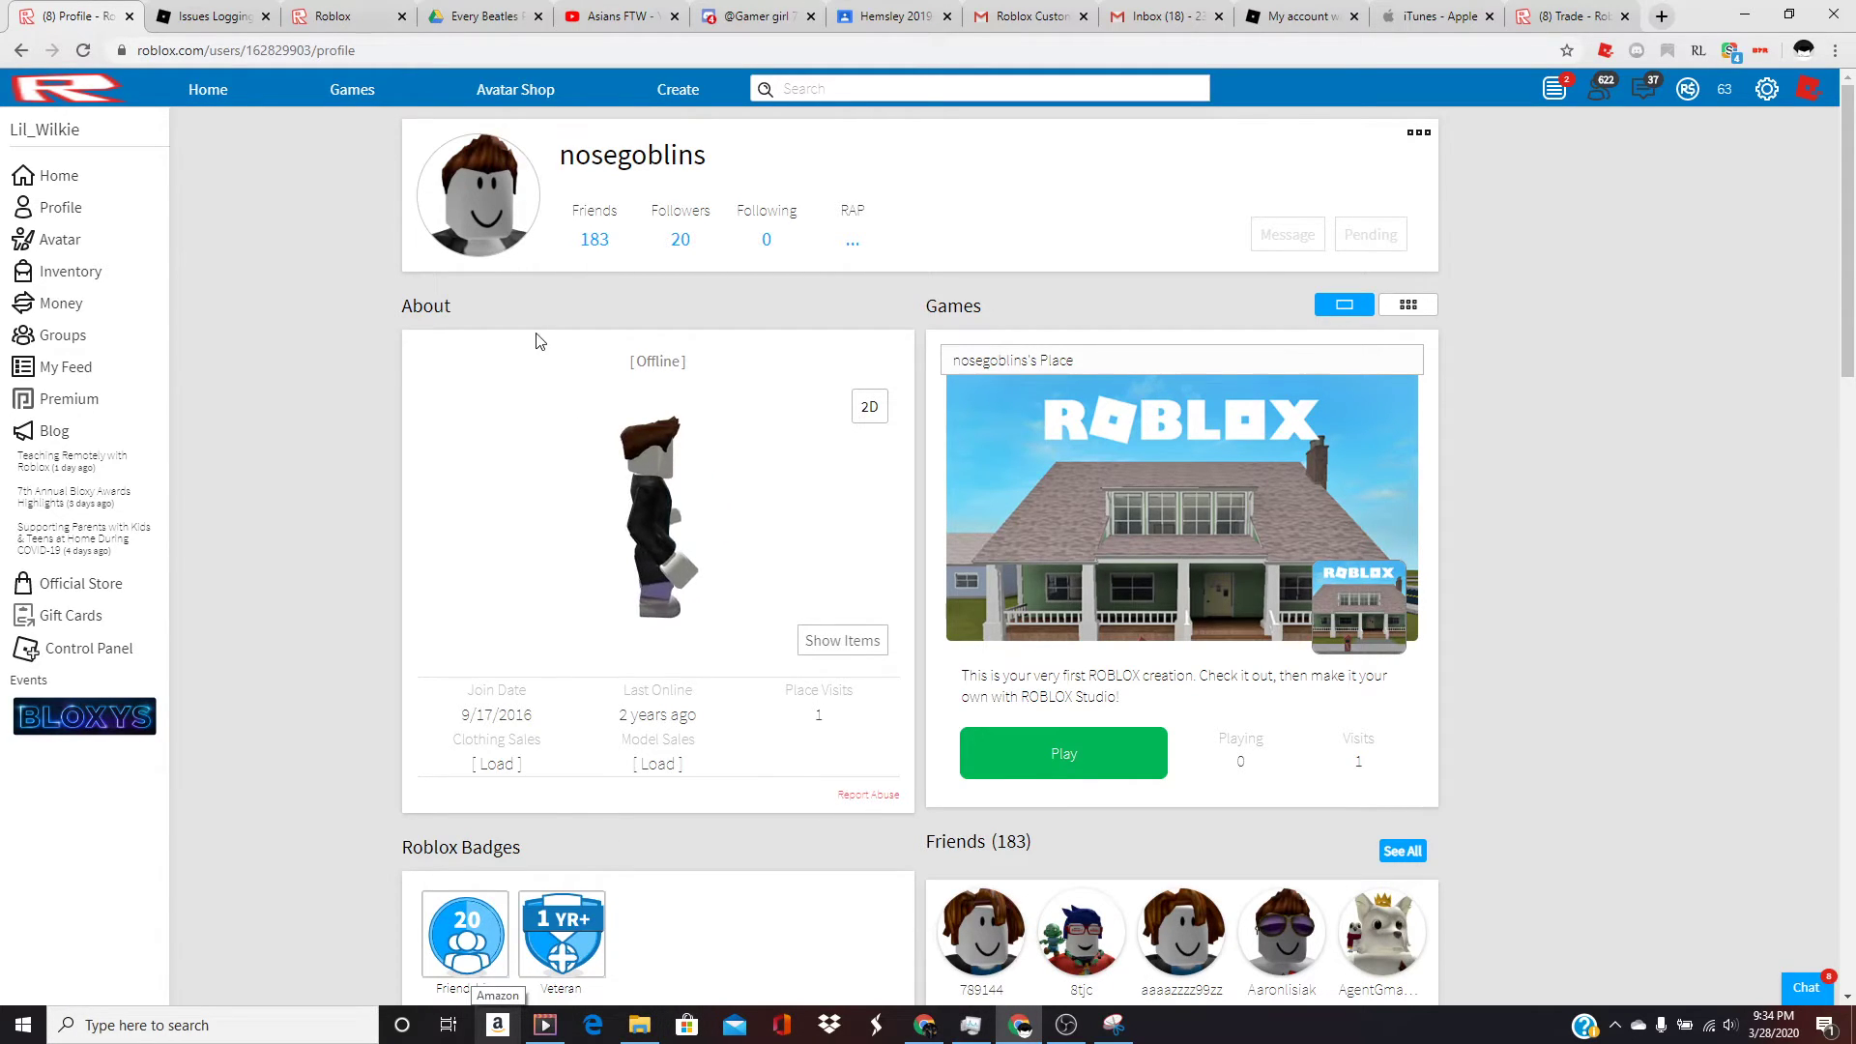
{"action": "left_click", "coordinate": [1023, 16]}
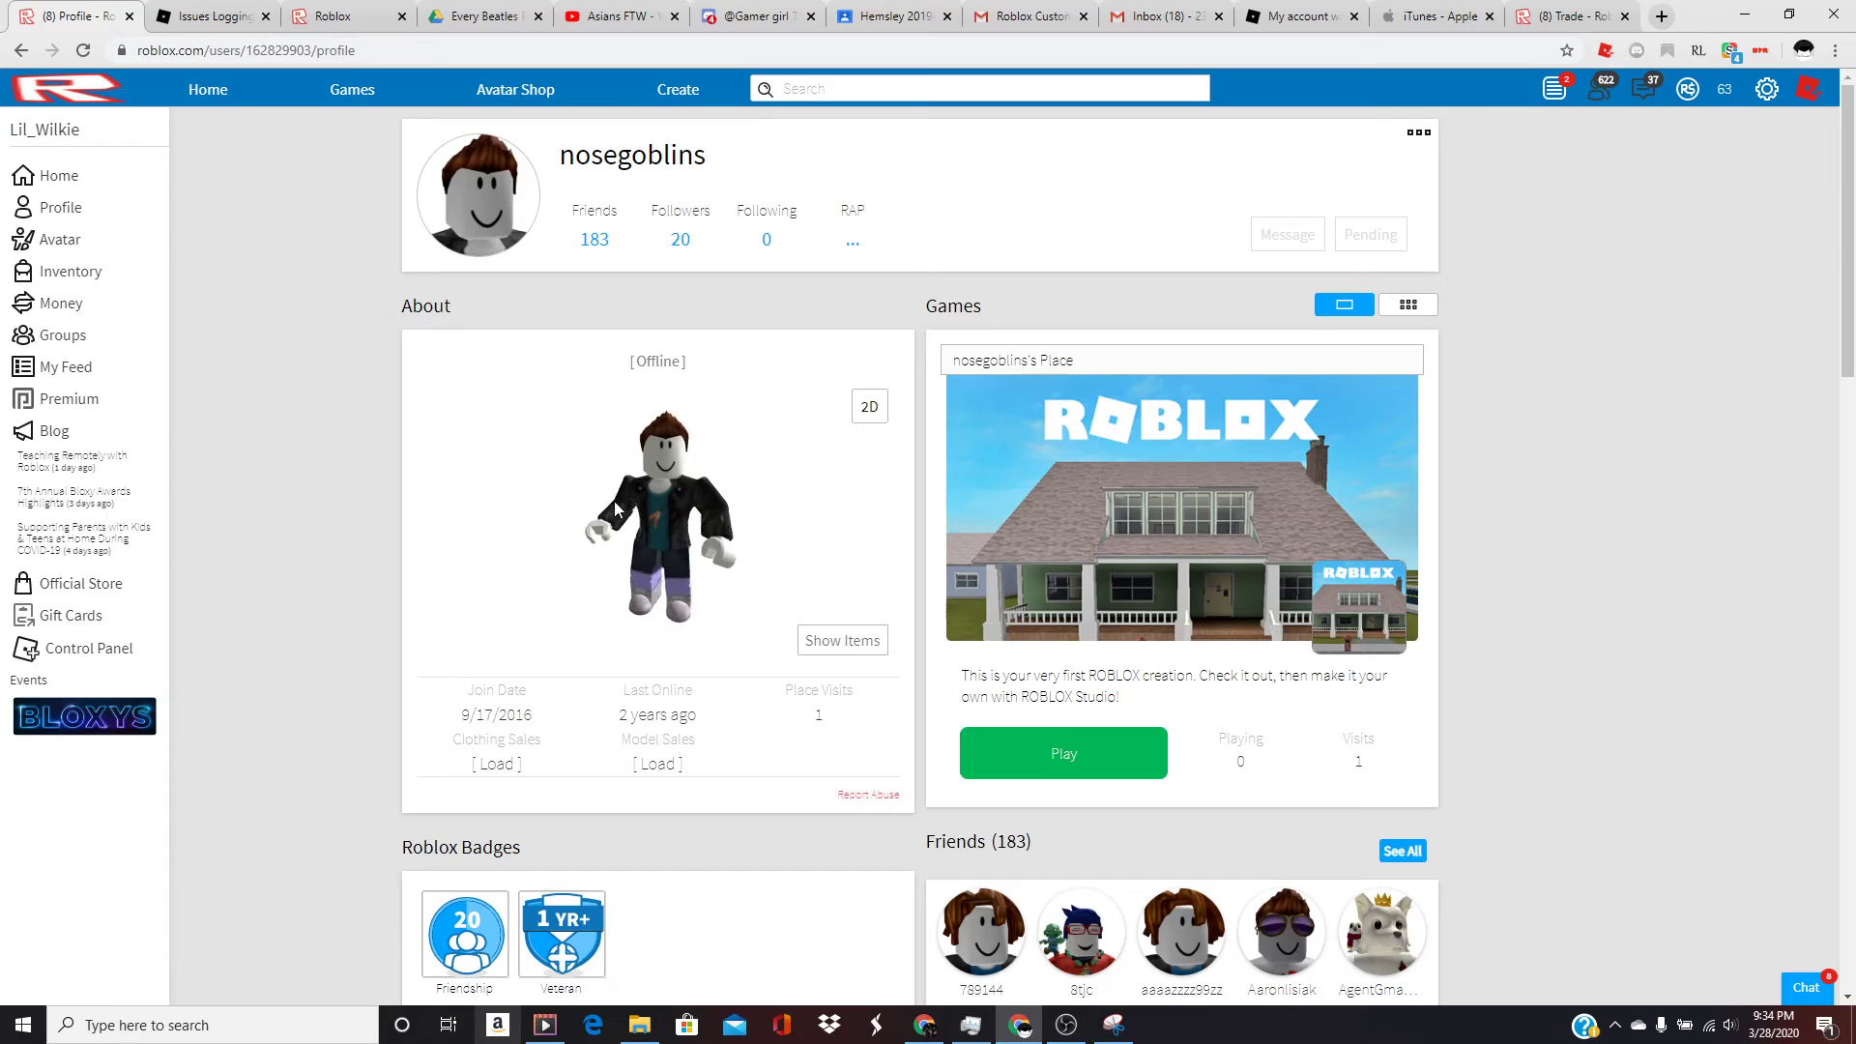
{"action": "scroll", "scroll_direction": "down", "scroll_amount": 3}
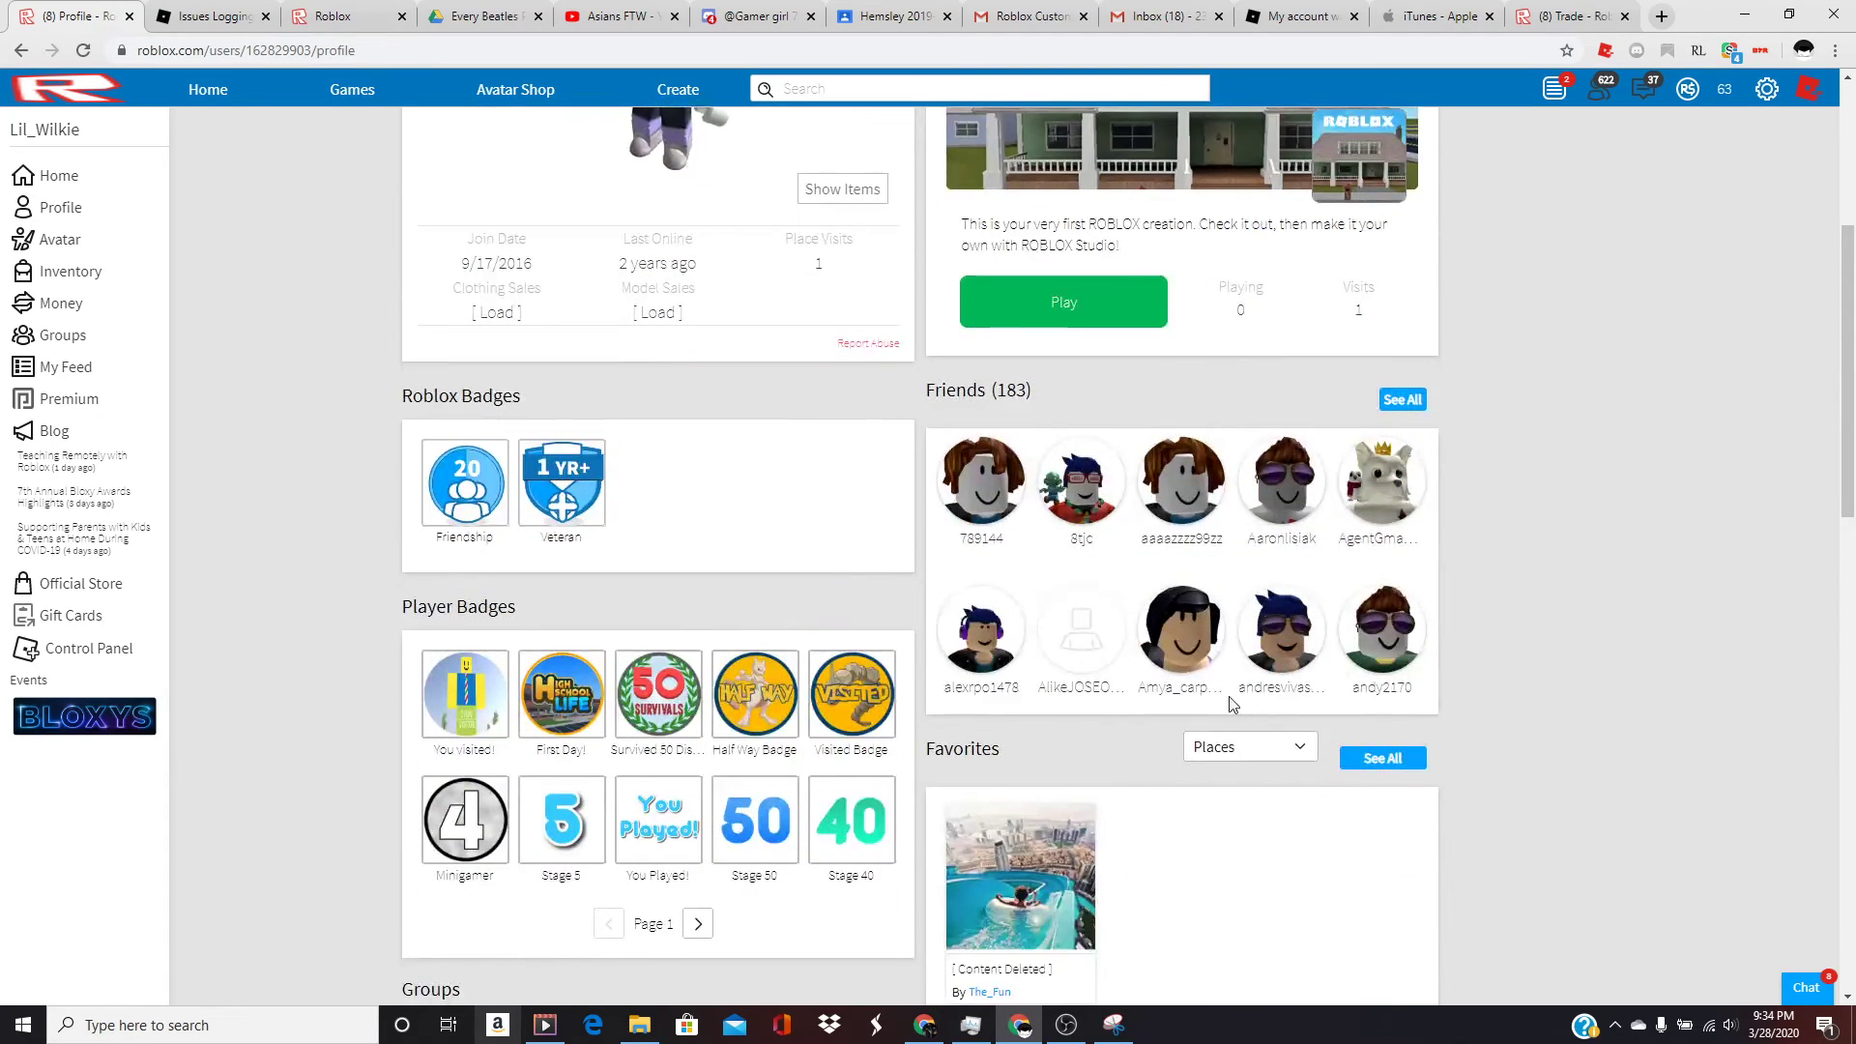